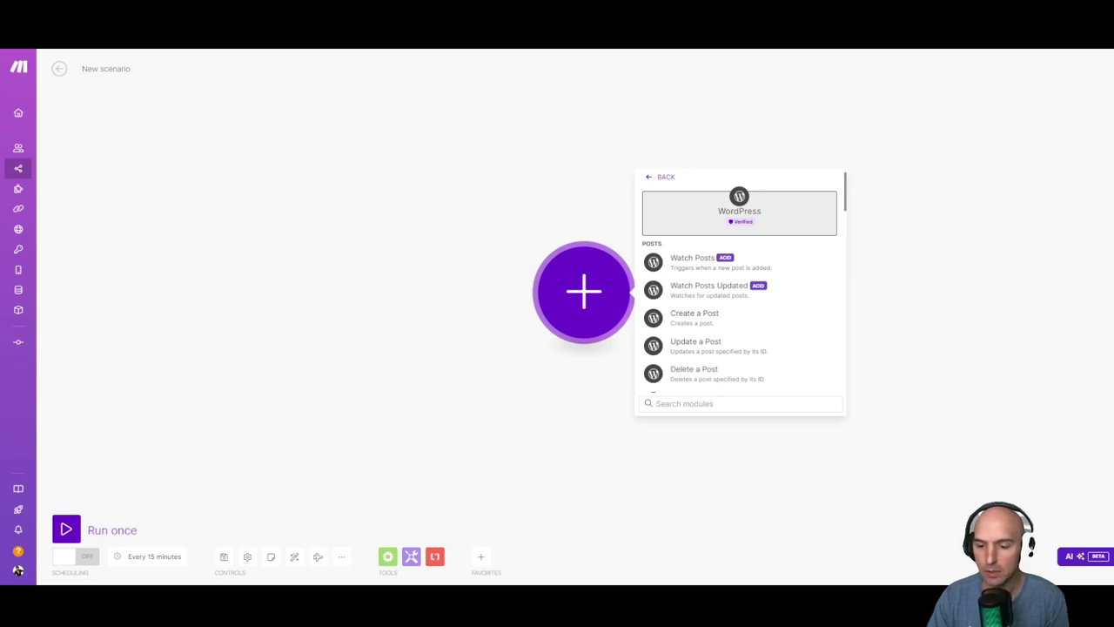
click(692, 258)
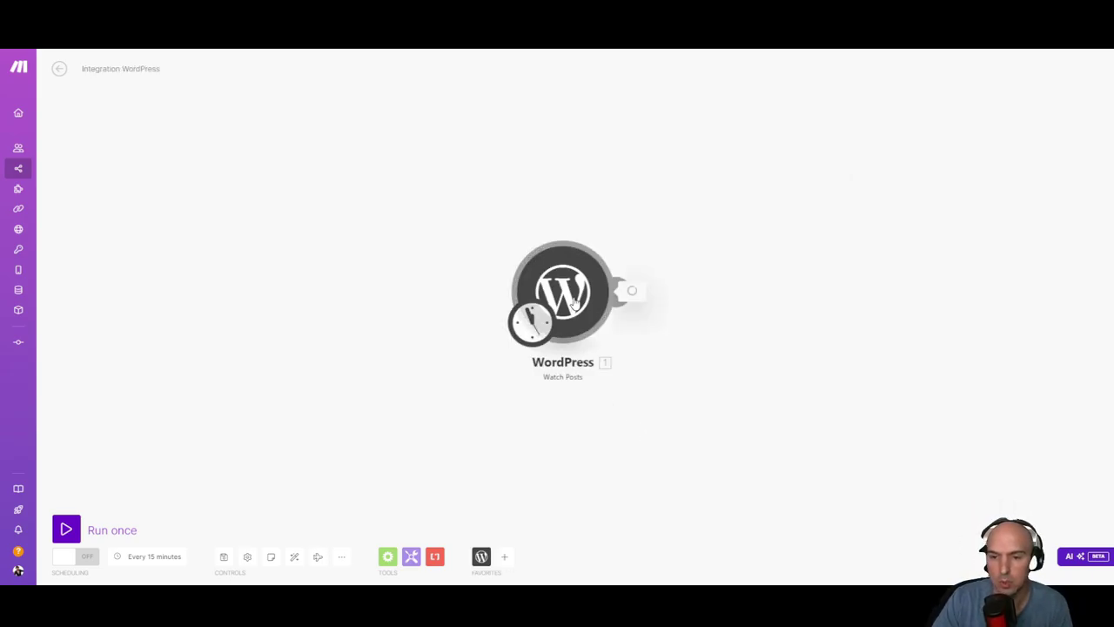
click(563, 292)
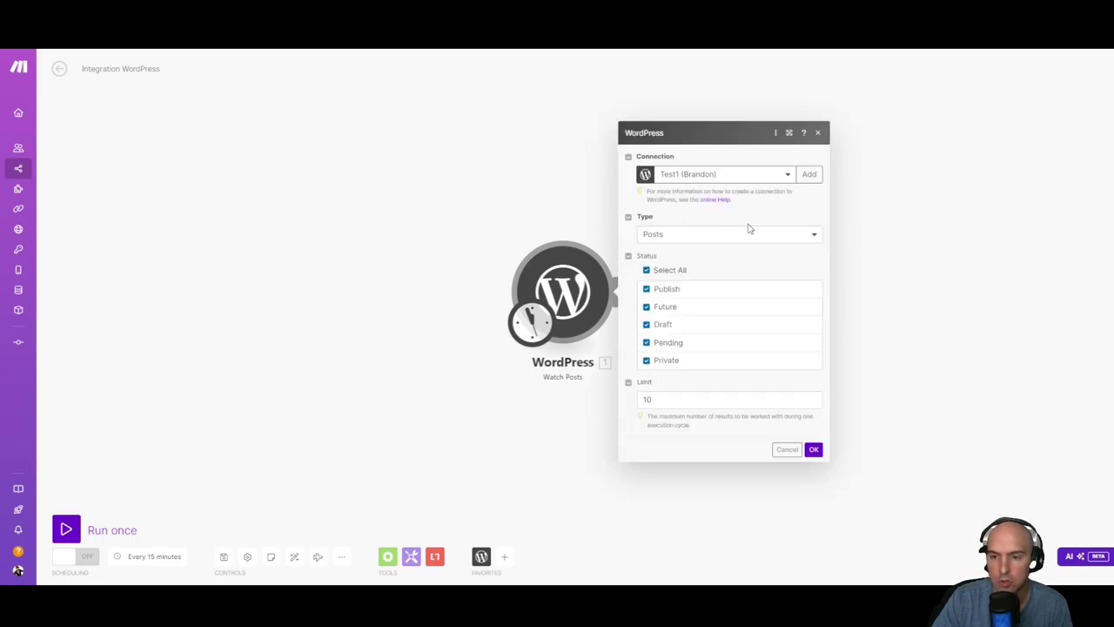
click(807, 174)
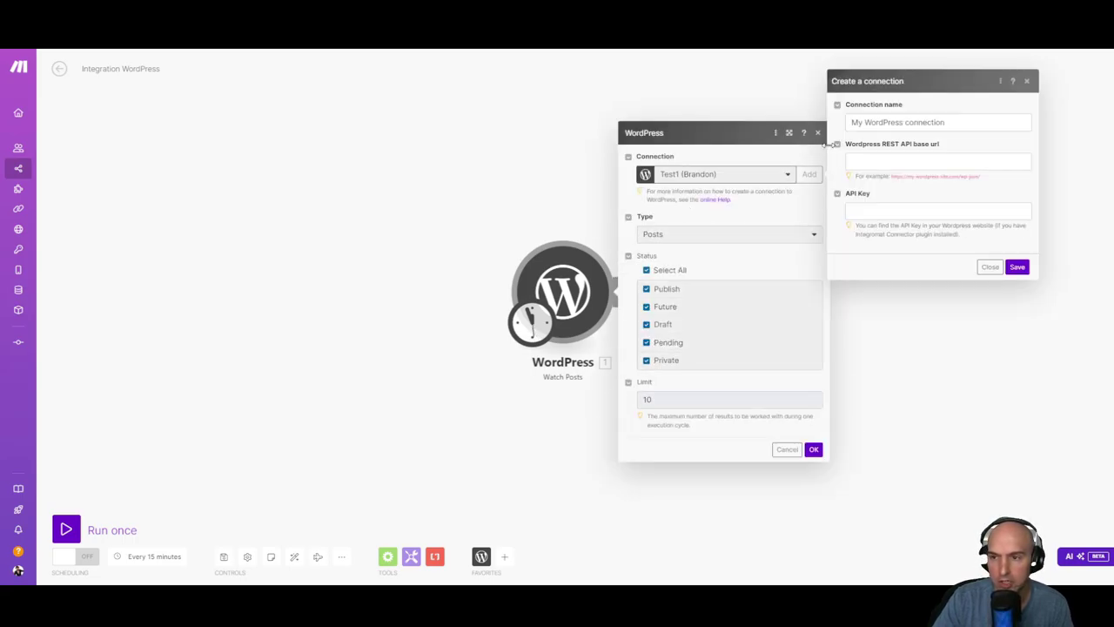
click(937, 161)
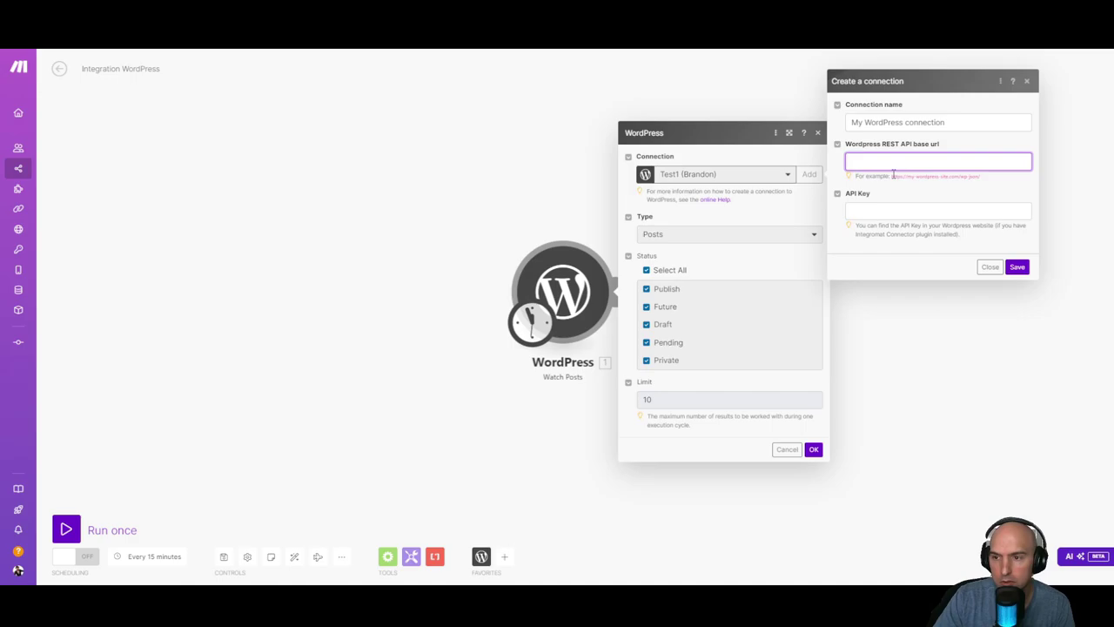
click(1017, 266)
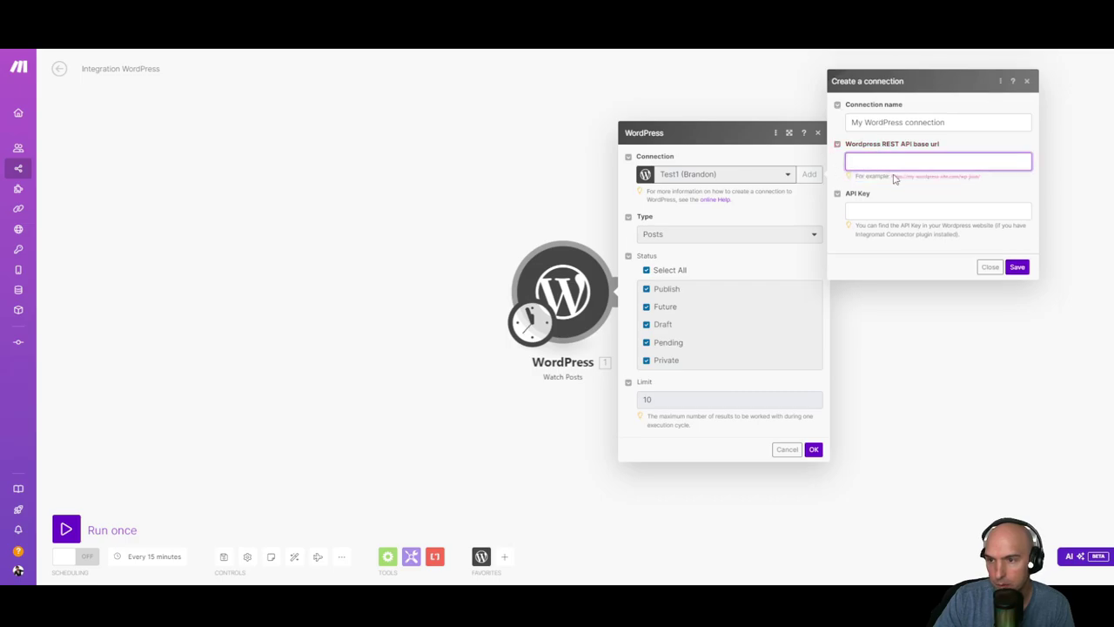
click(937, 161)
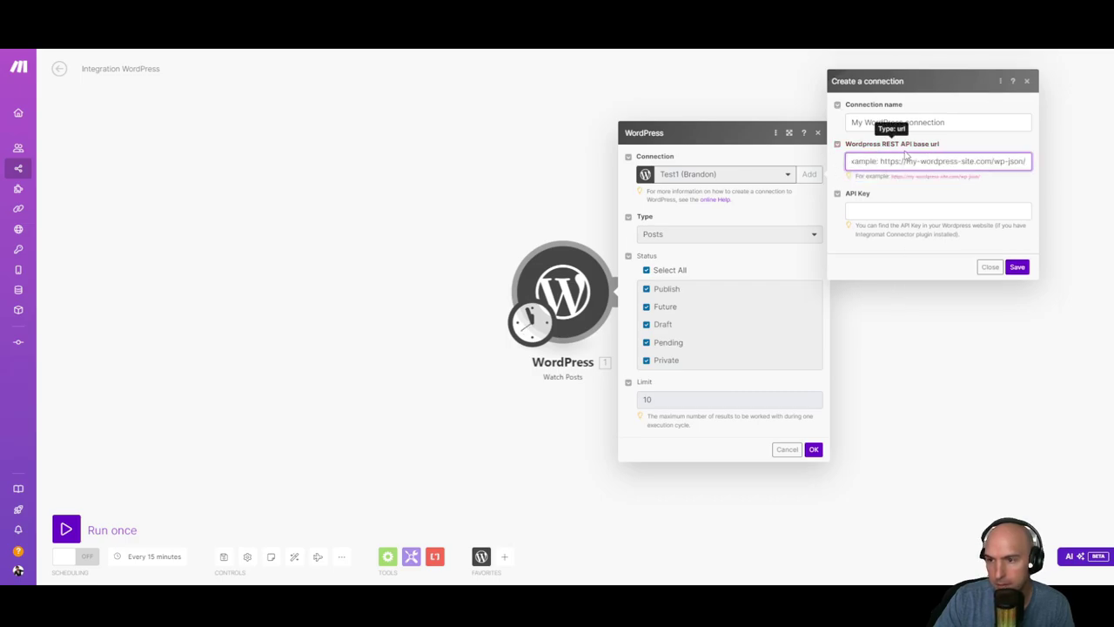
text(https://my-wordpress-site.com/wp-json/)
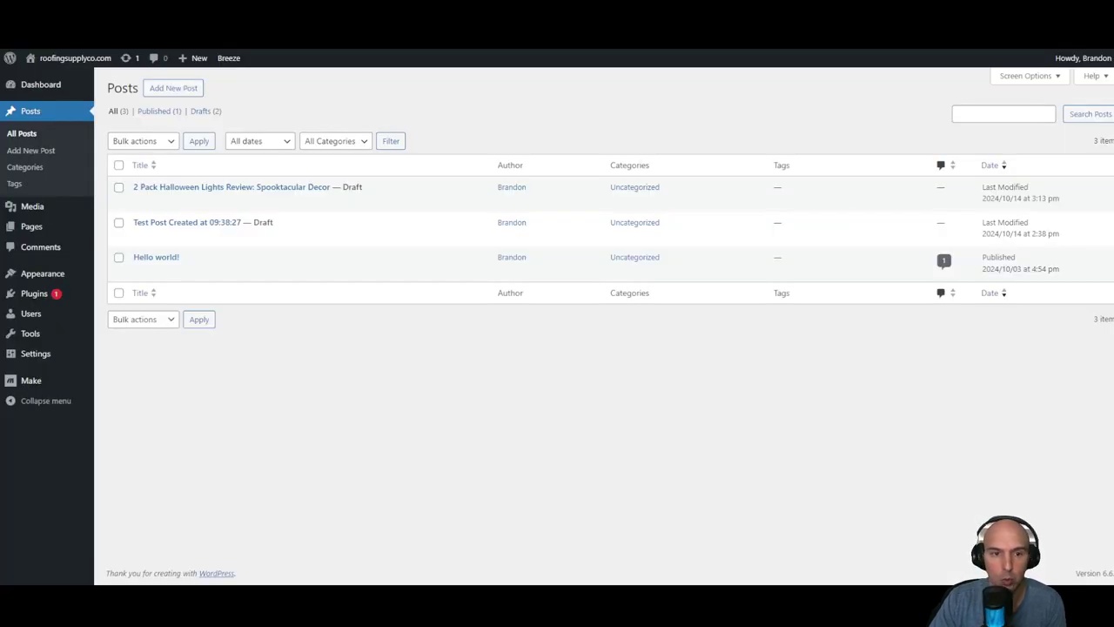
mouse_move(32, 207)
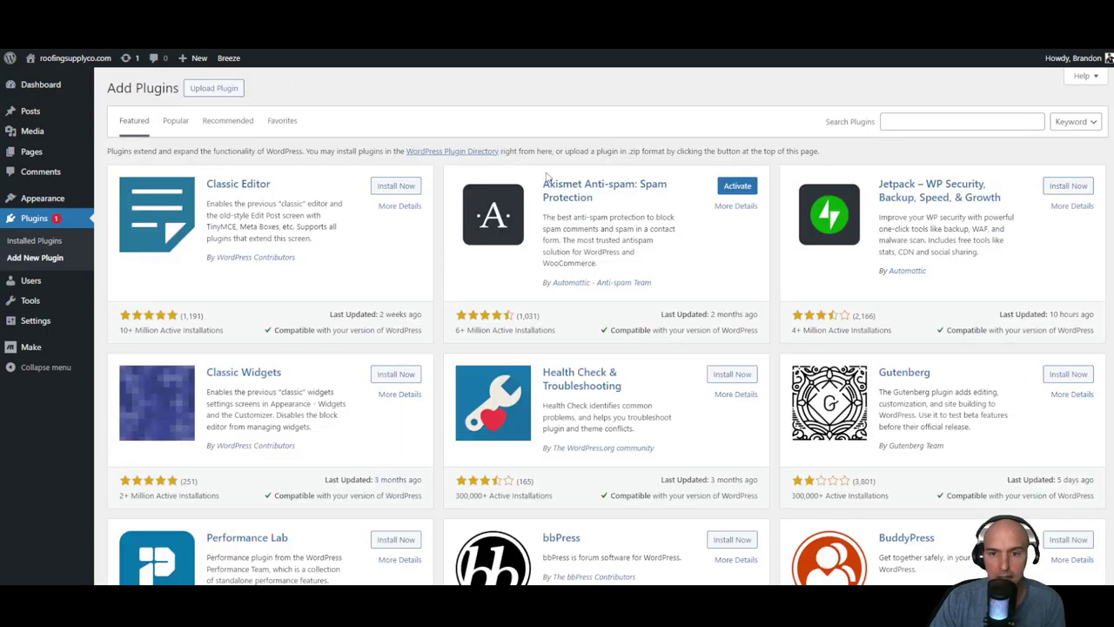
- Search the WordPress plugin directory for 'make connector'
click(962, 121)
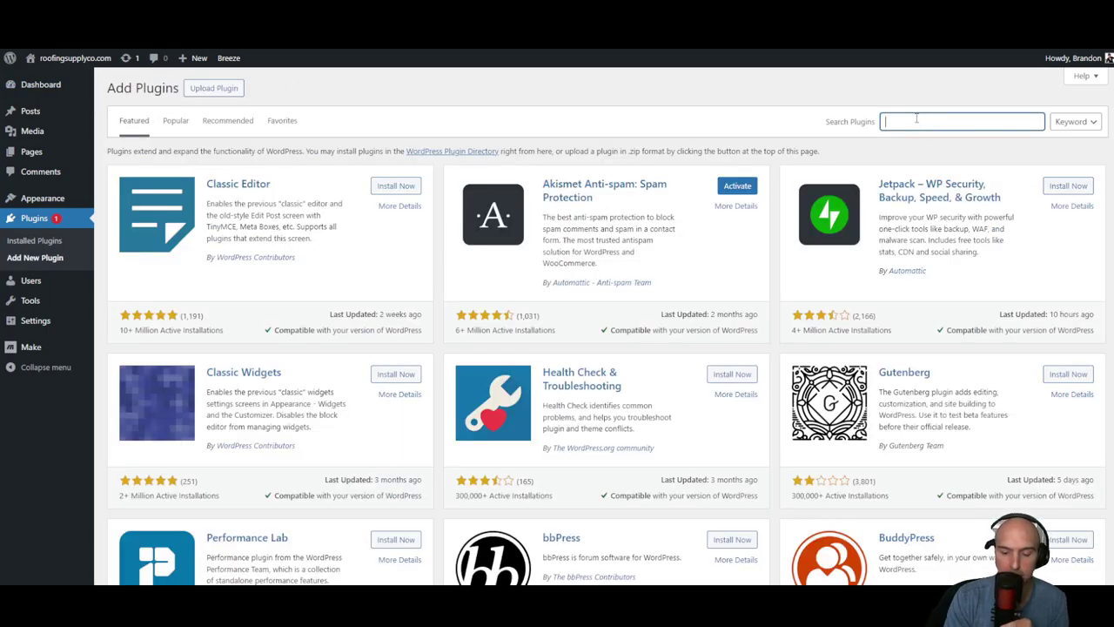
text(make connector)
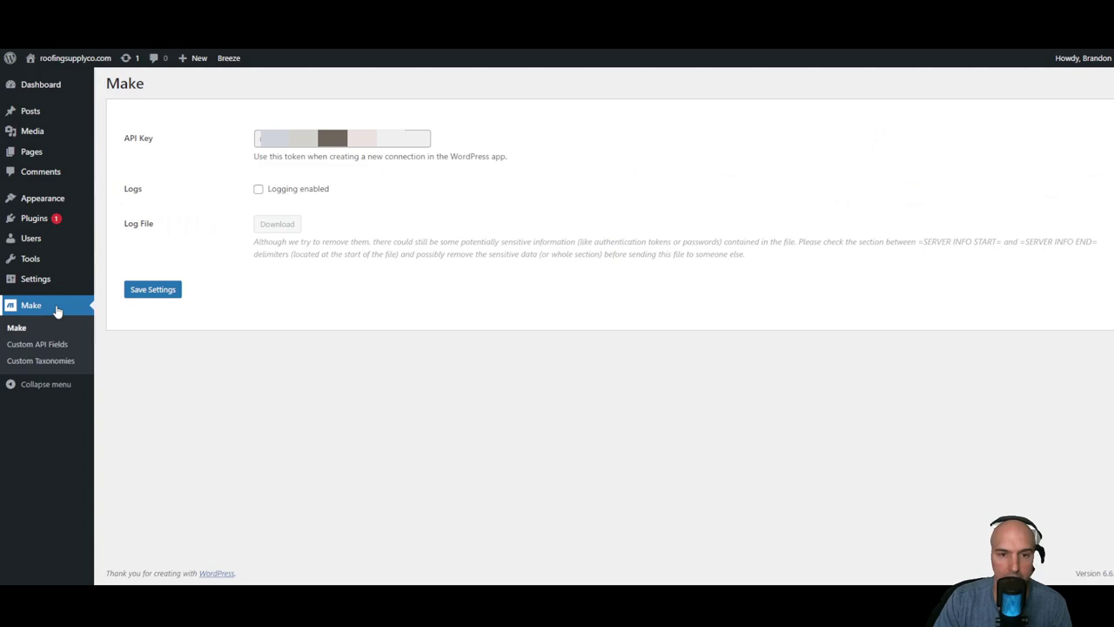
mouse_move(25, 317)
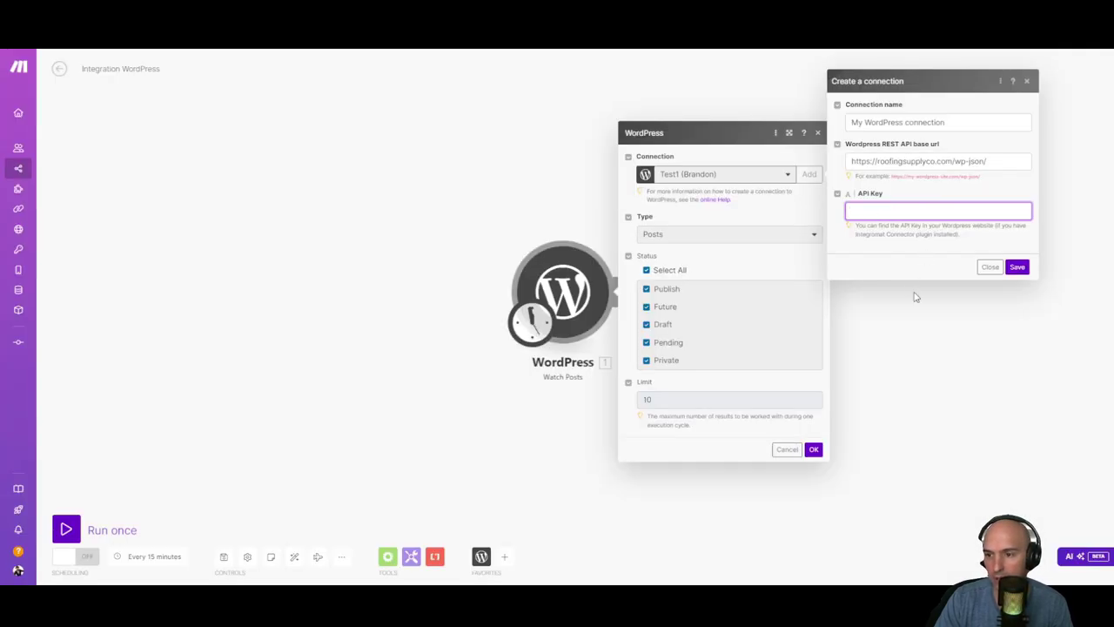
- Save the WordPress connection, confirm the trigger, and pick a manual starting post
click(1017, 267)
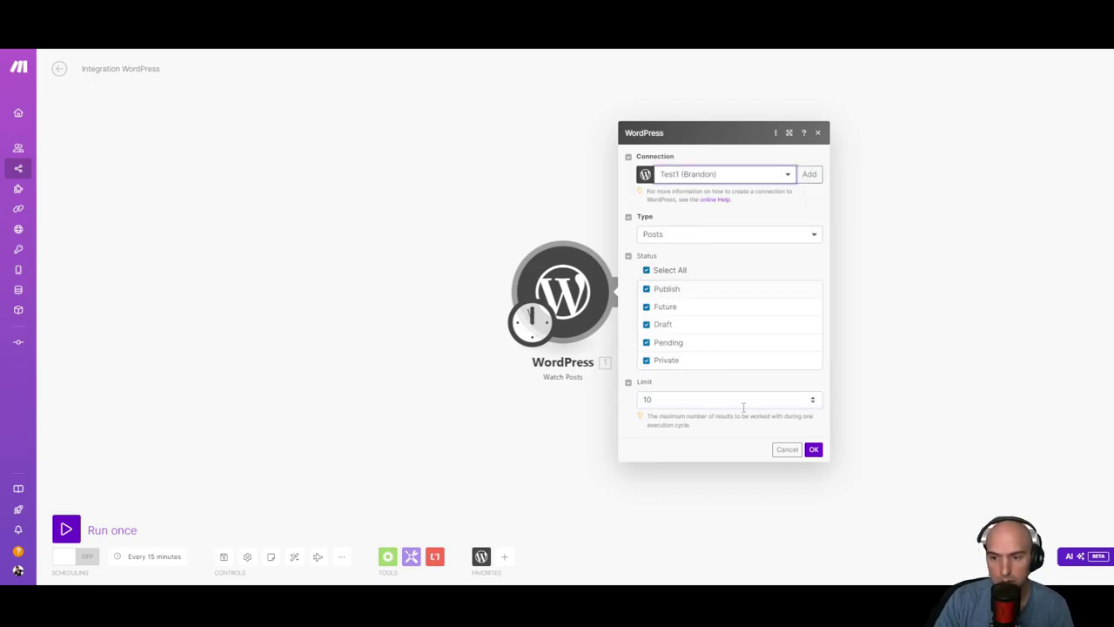
click(813, 449)
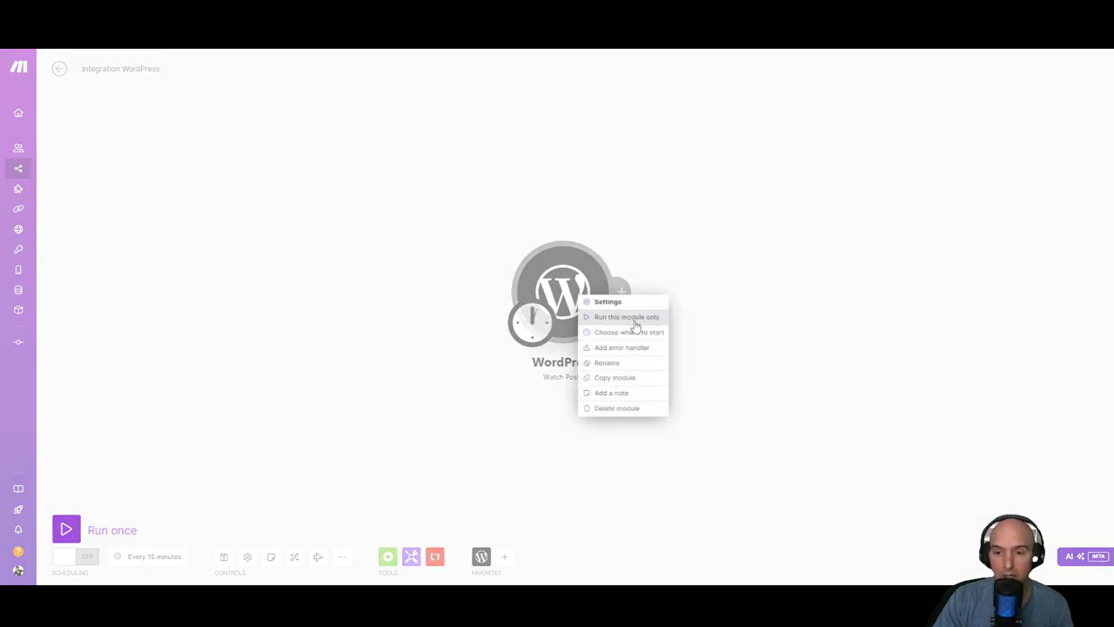
click(629, 332)
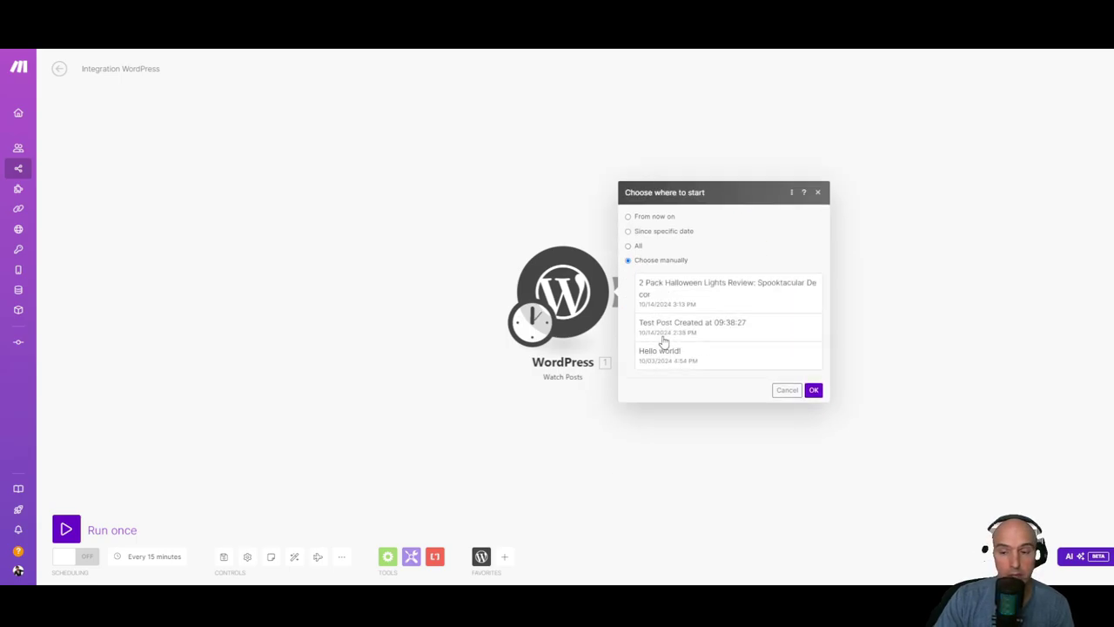
mouse_move(689, 291)
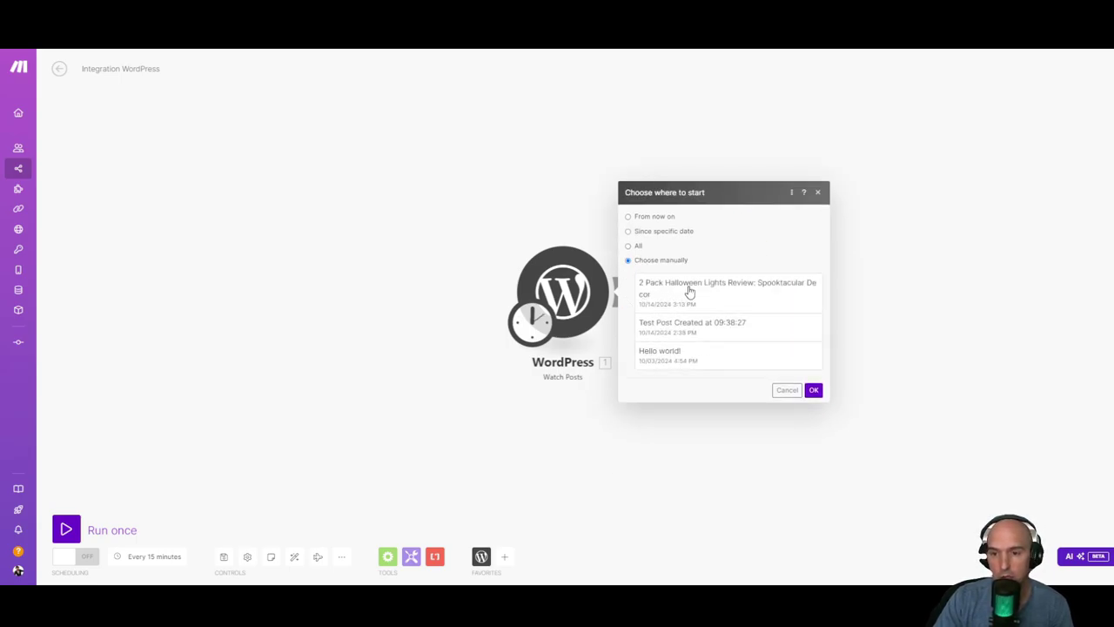
mouse_move(702, 331)
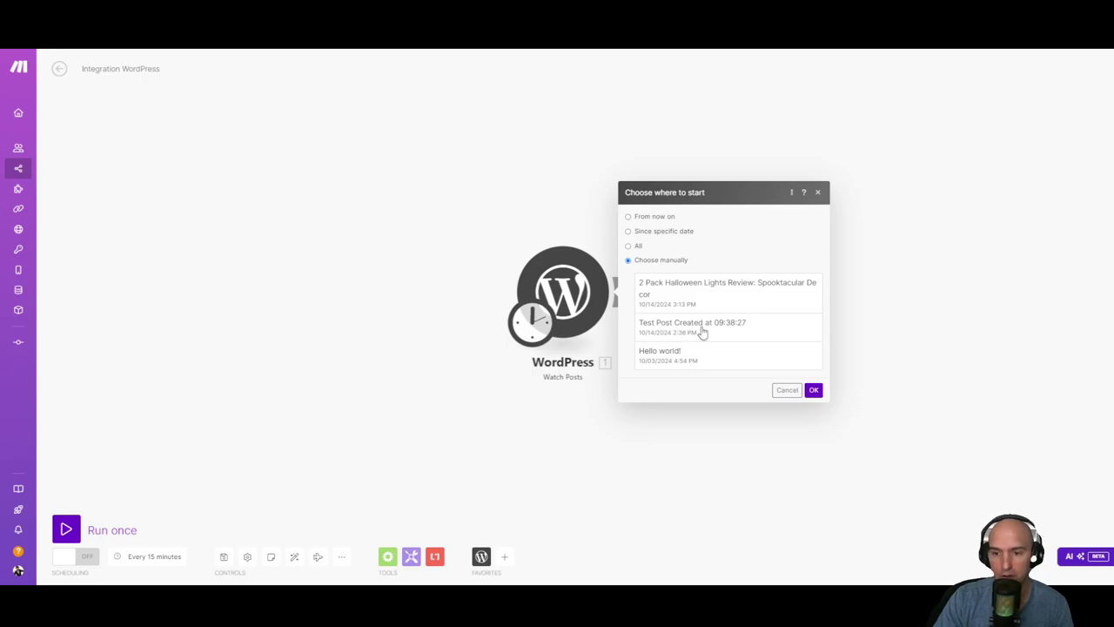
mouse_move(702, 339)
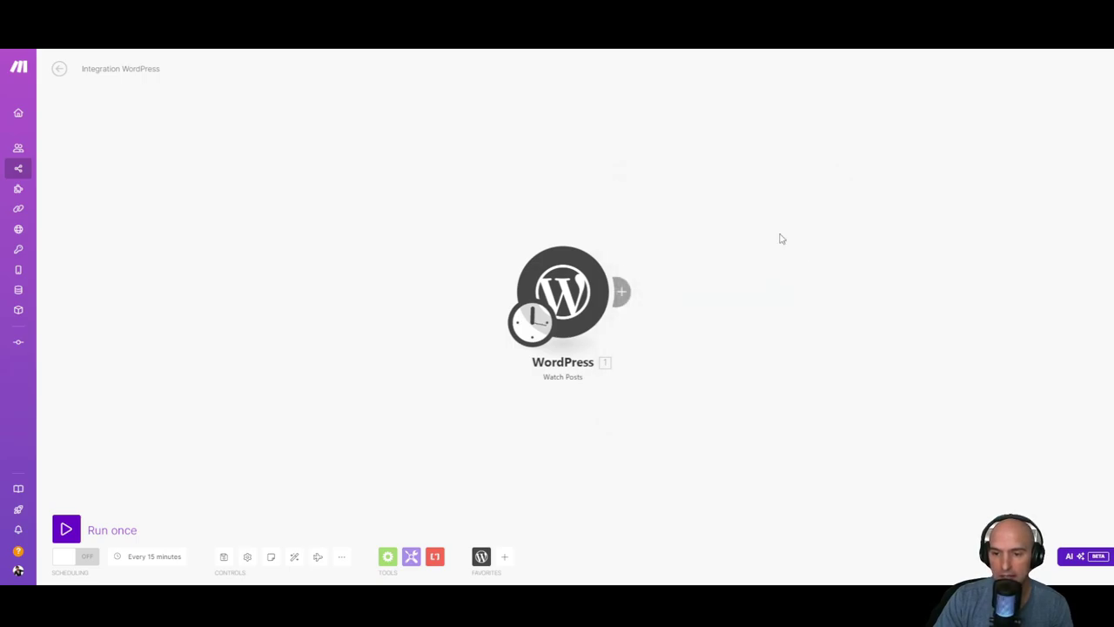
- Run the scenario once to test the WordPress trigger
click(66, 529)
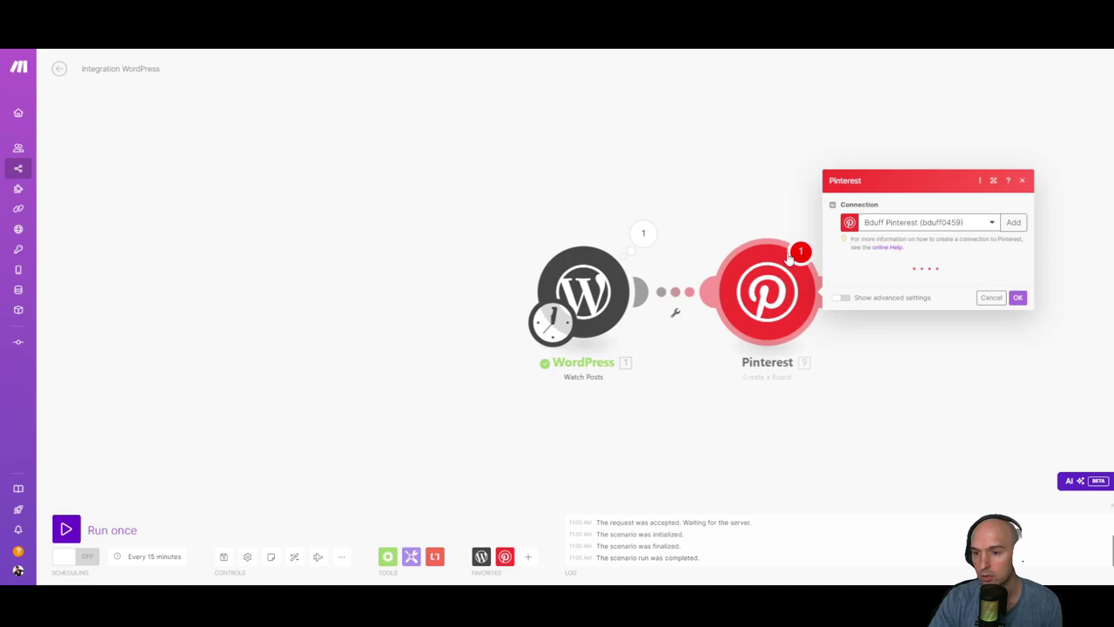
- Create a Pinterest connection named test1 and submit it for authorization
click(927, 222)
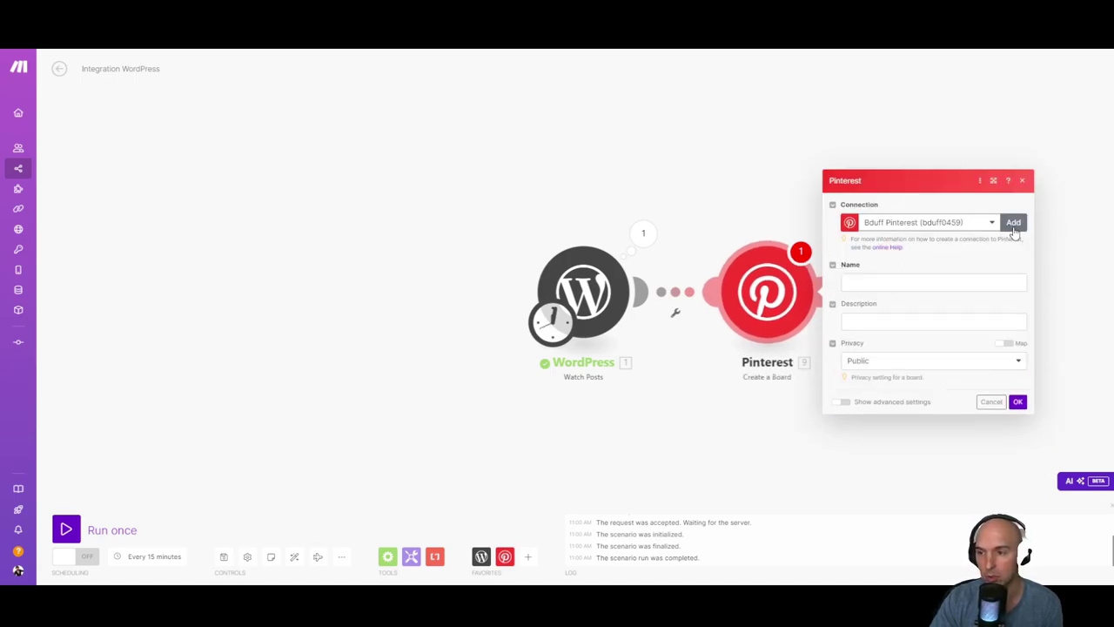
click(1013, 222)
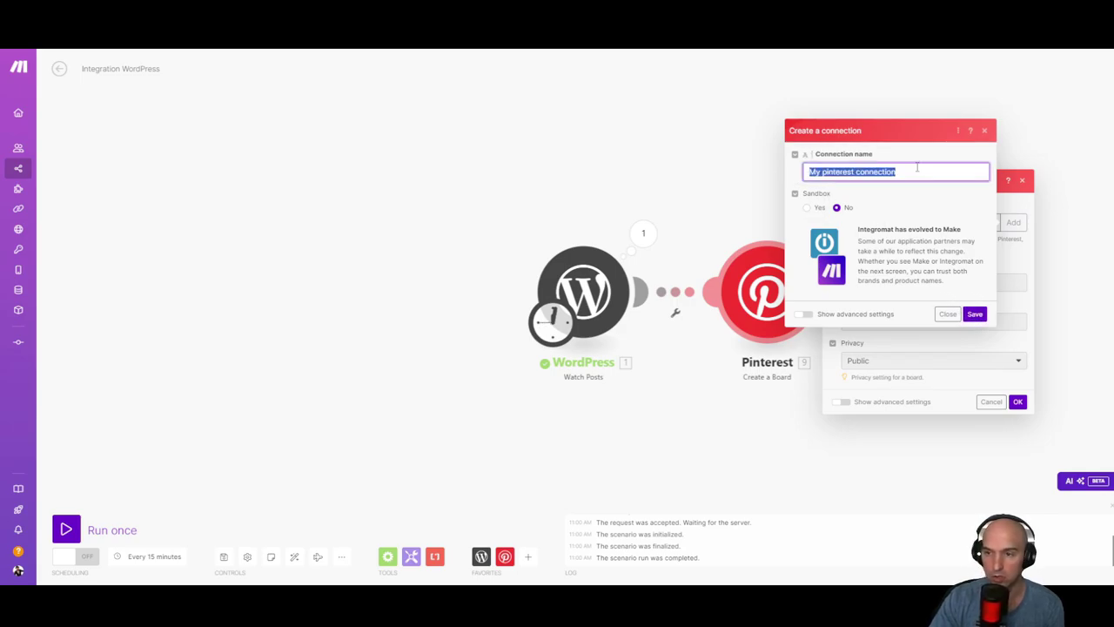
text(test1)
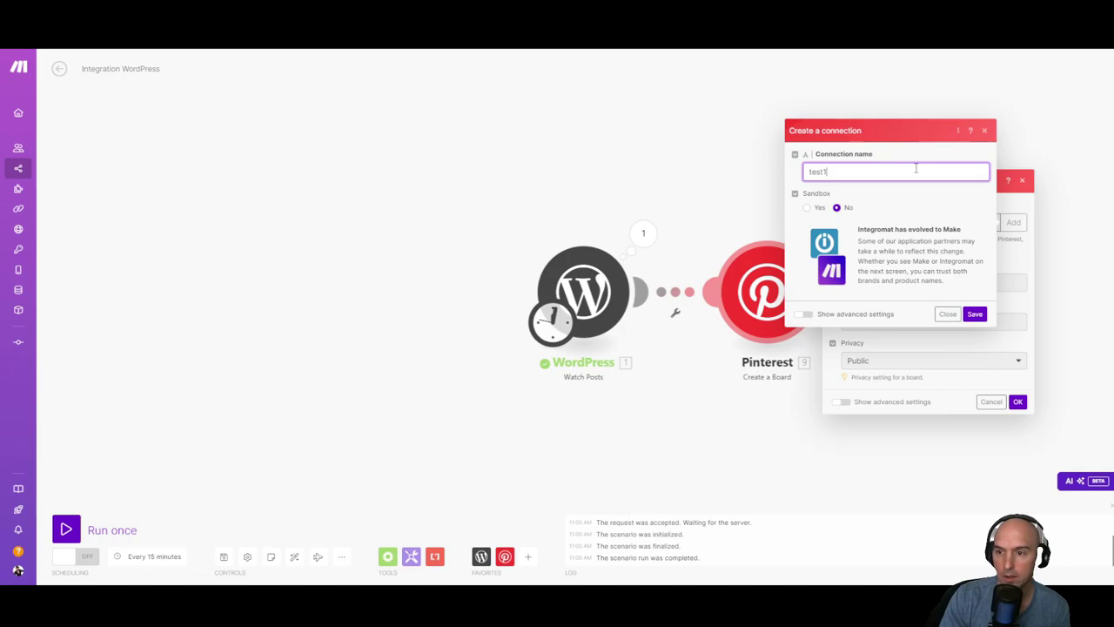
click(974, 313)
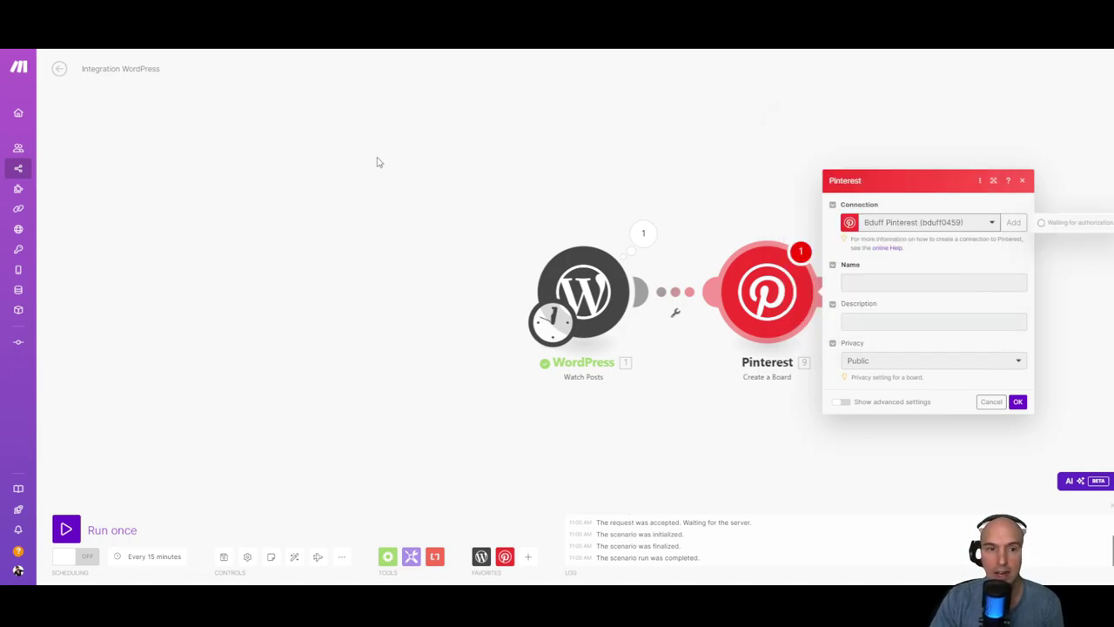
mouse_move(160, 127)
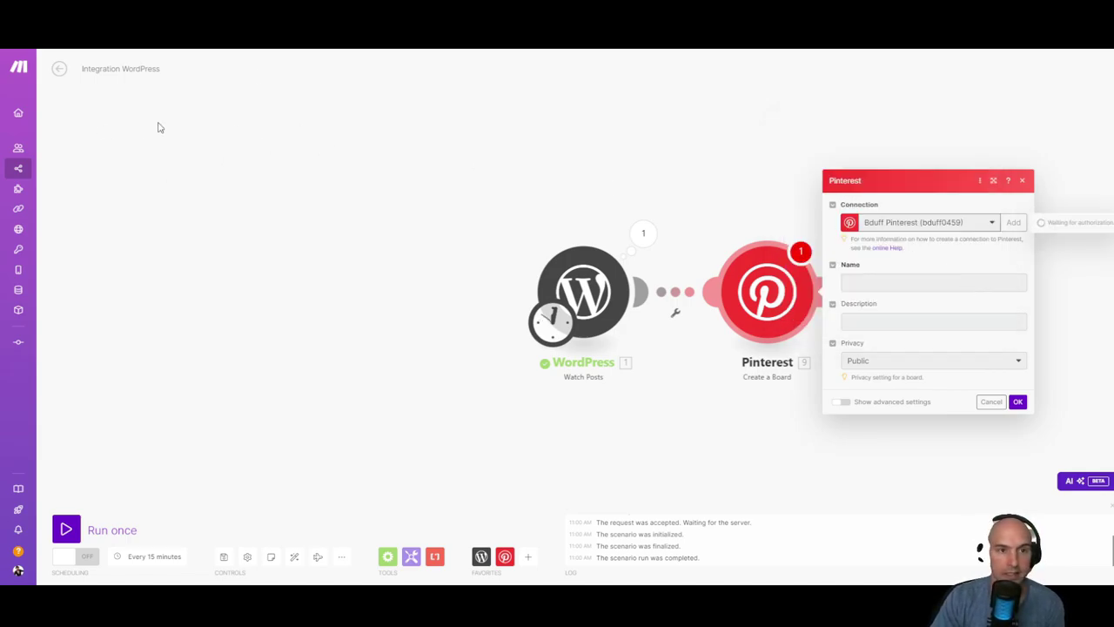
mouse_move(297, 276)
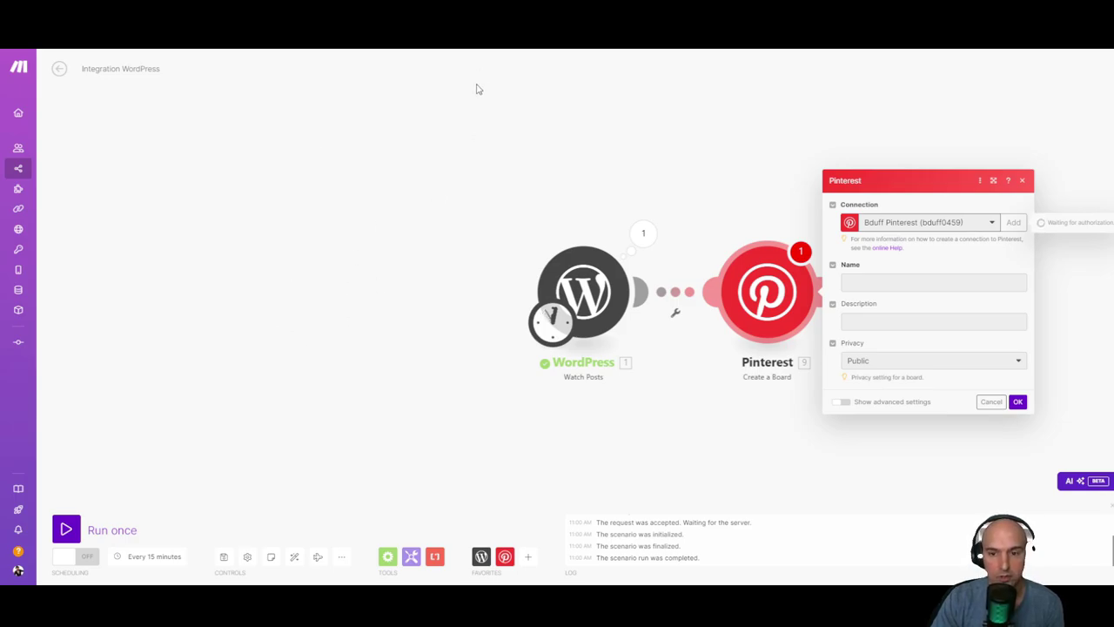
mouse_move(318, 336)
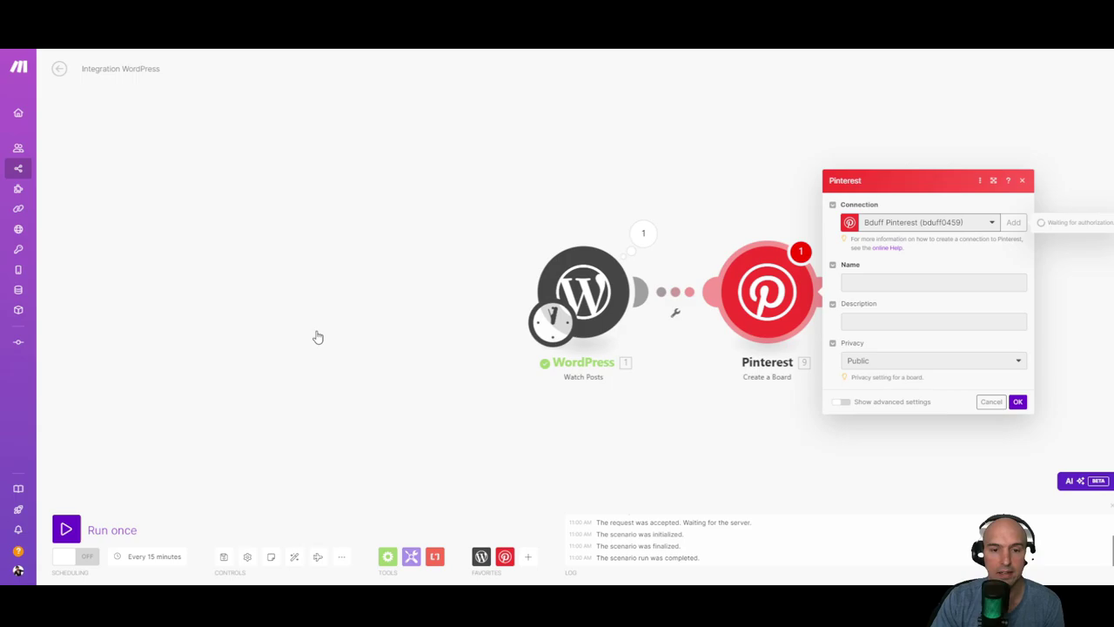
mouse_move(369, 179)
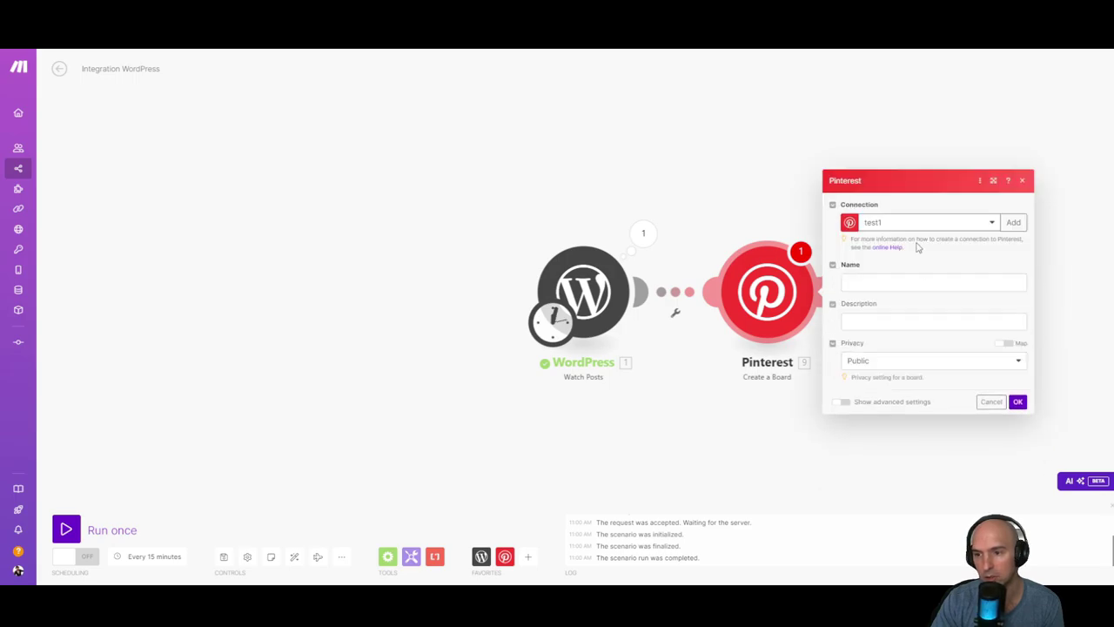
mouse_move(867, 277)
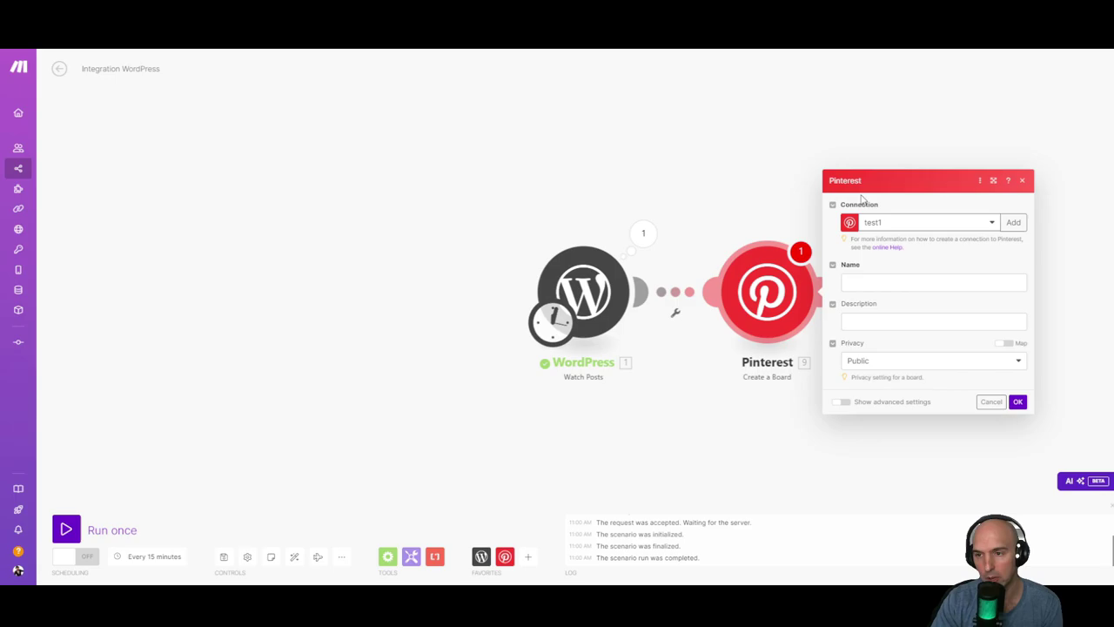
- Name the board 'decoration', map a WordPress post field into Description, and save
click(933, 281)
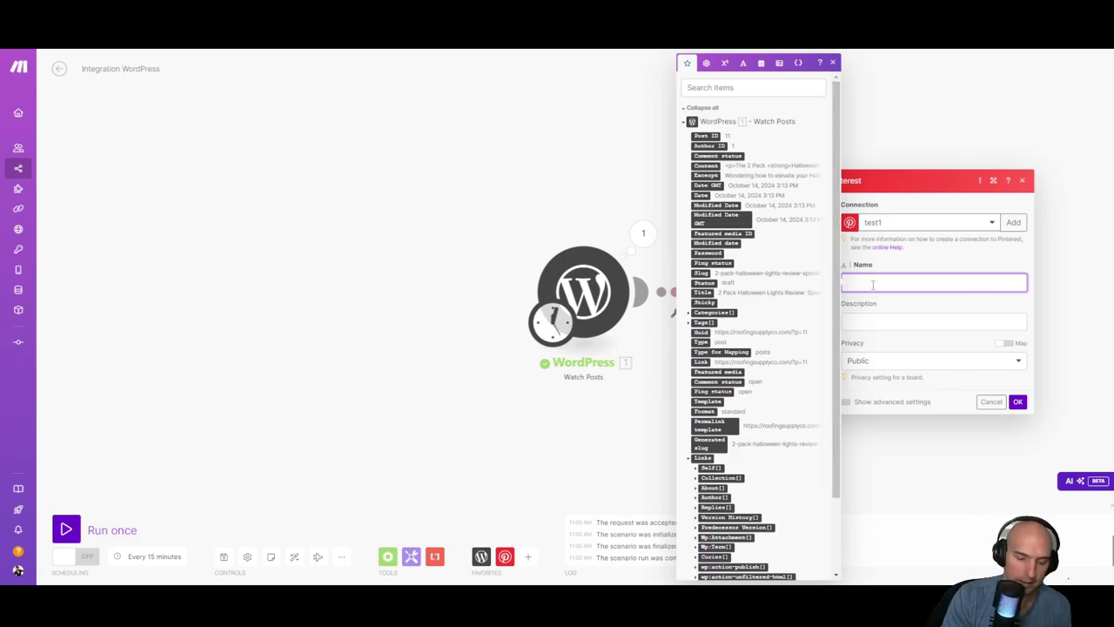
text(decd)
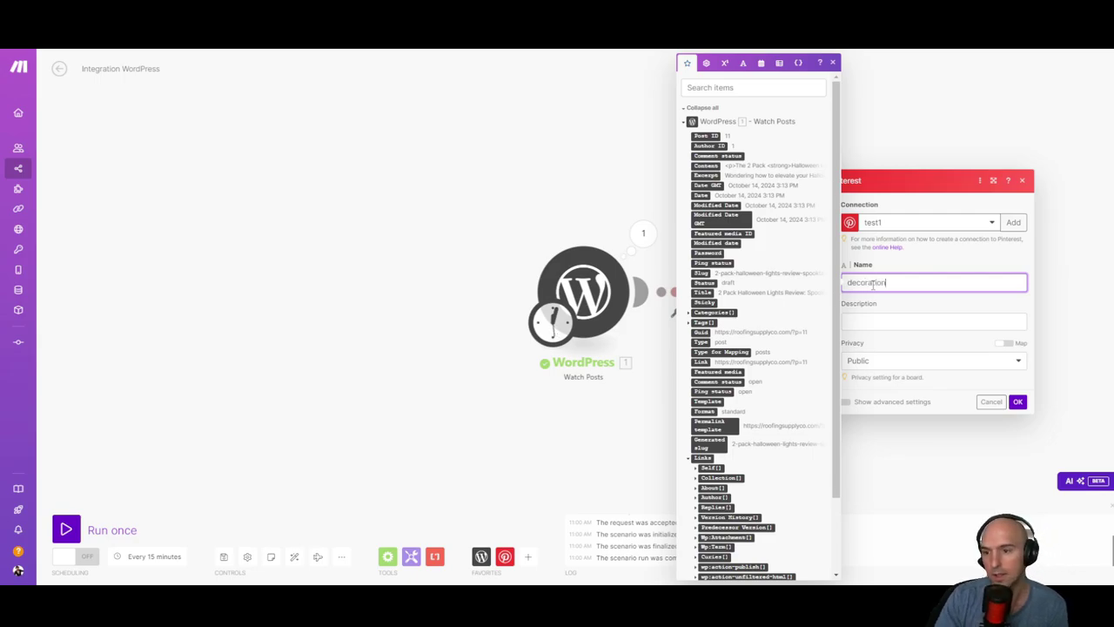
click(933, 321)
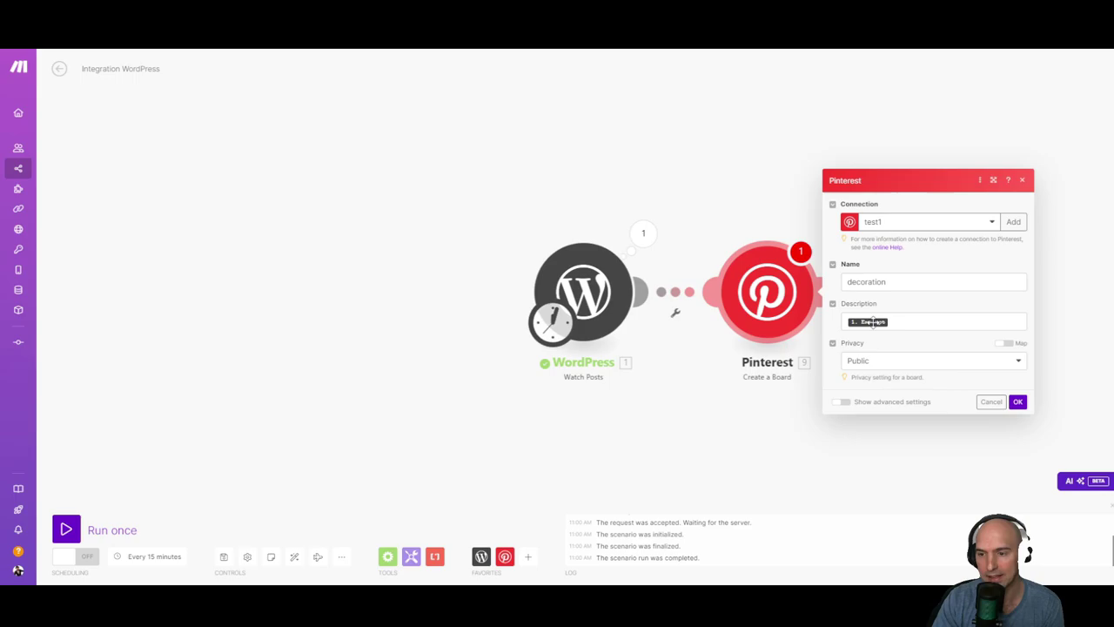
click(1017, 401)
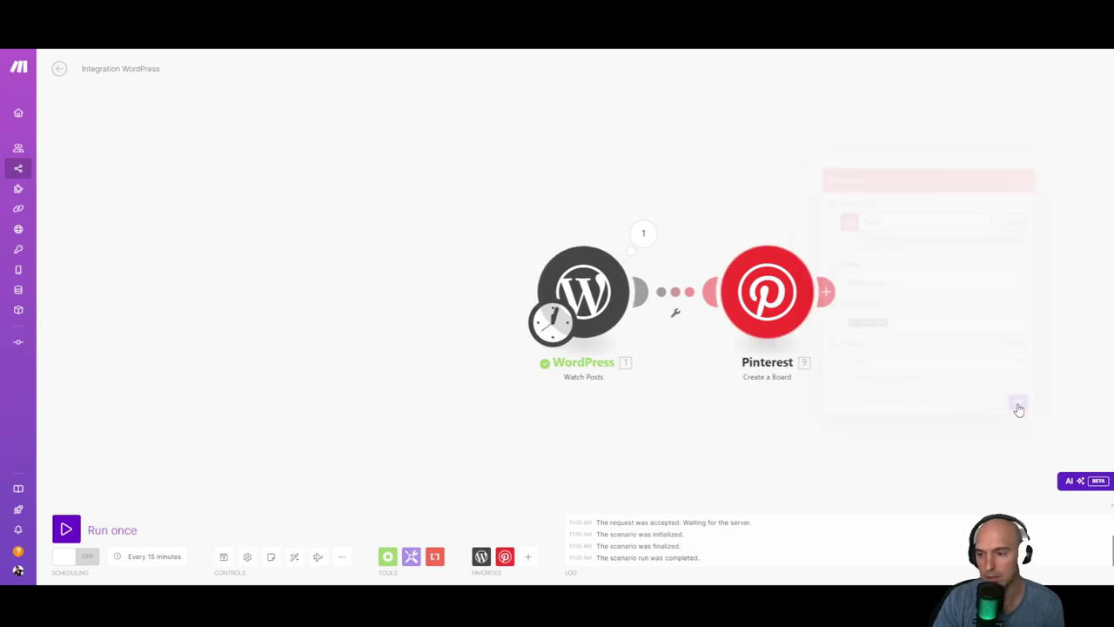
click(1018, 407)
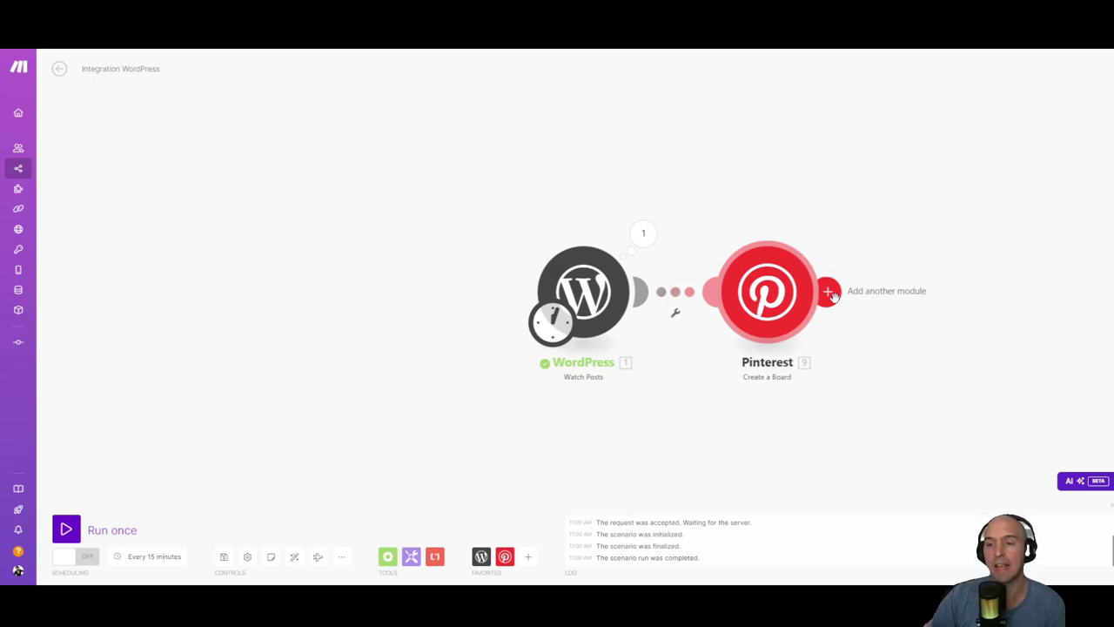
mouse_move(767, 292)
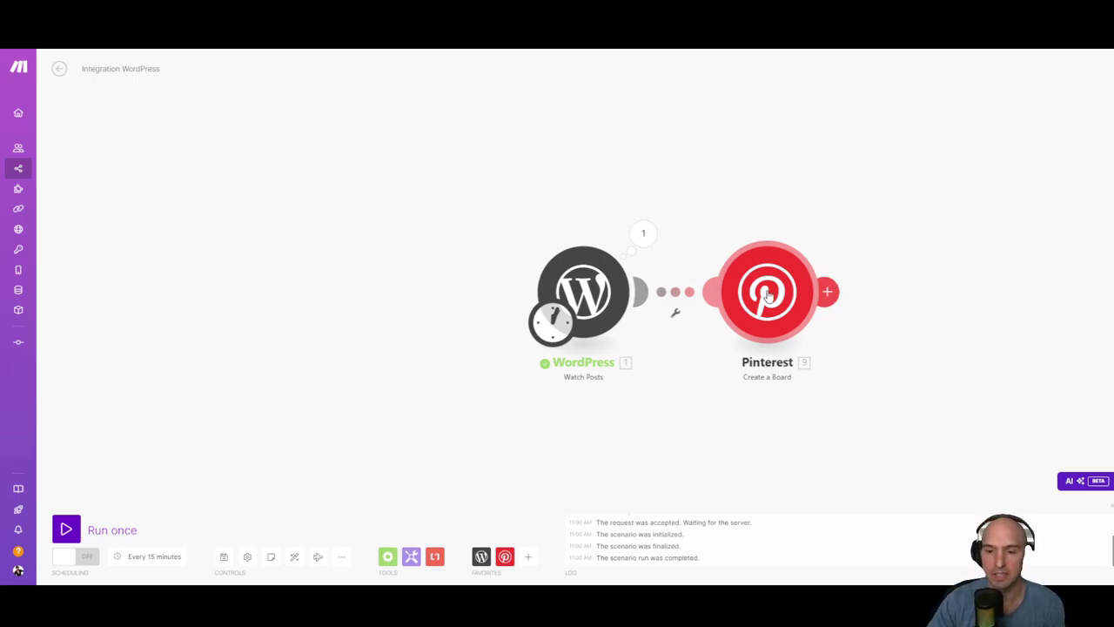
mouse_move(609, 278)
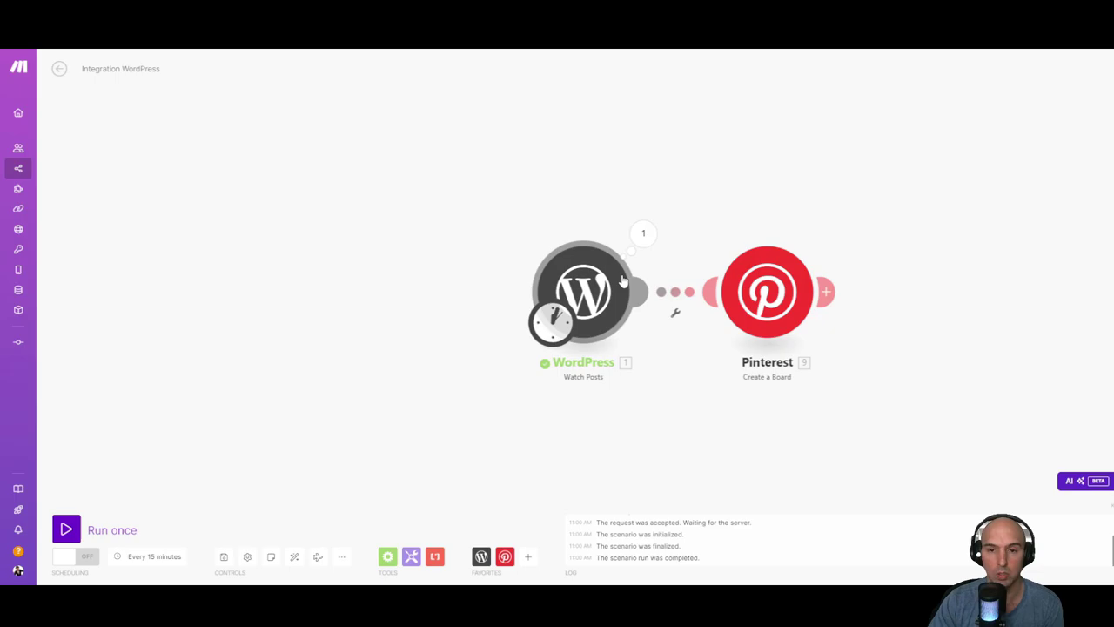
- Add Text parser Get elements from HTML with Image type on the post Content
click(824, 292)
text(text)
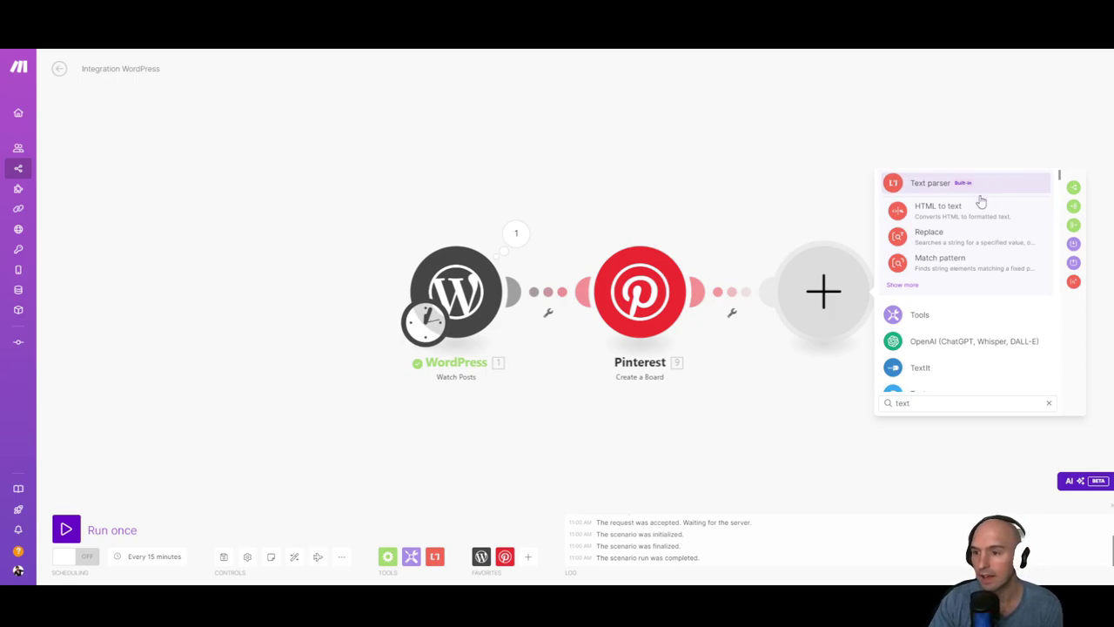
mouse_move(915, 288)
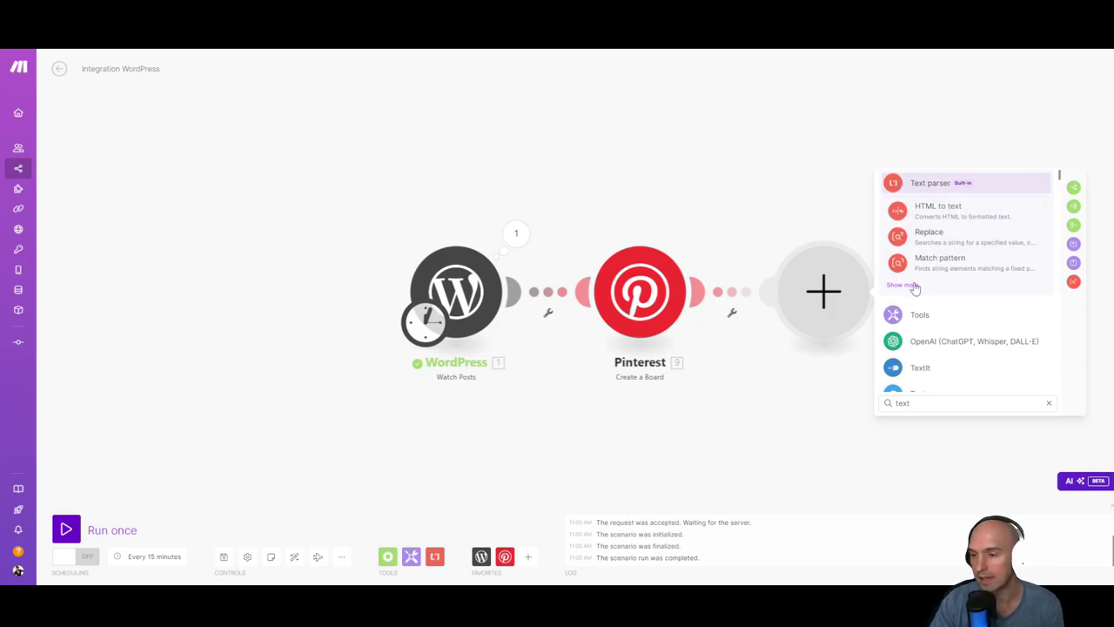
click(930, 183)
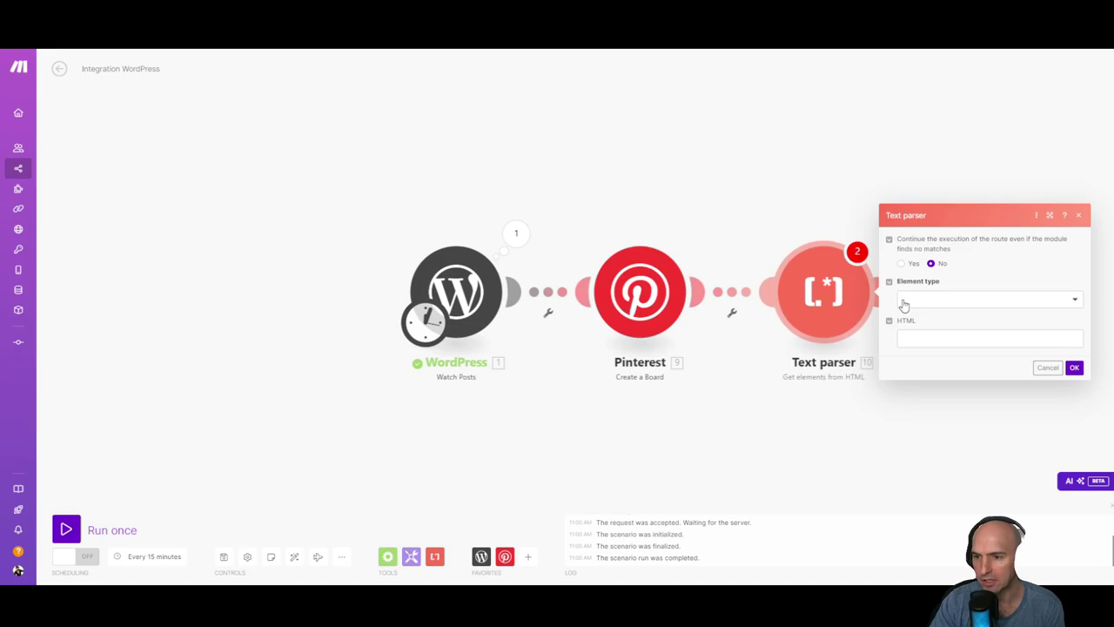
click(987, 299)
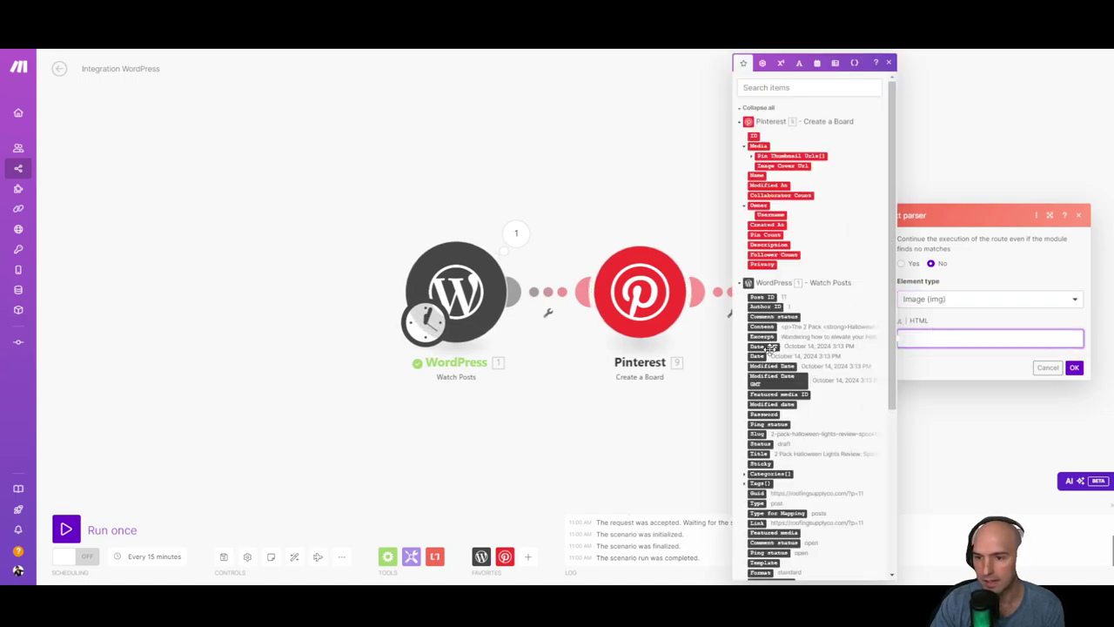
click(1075, 366)
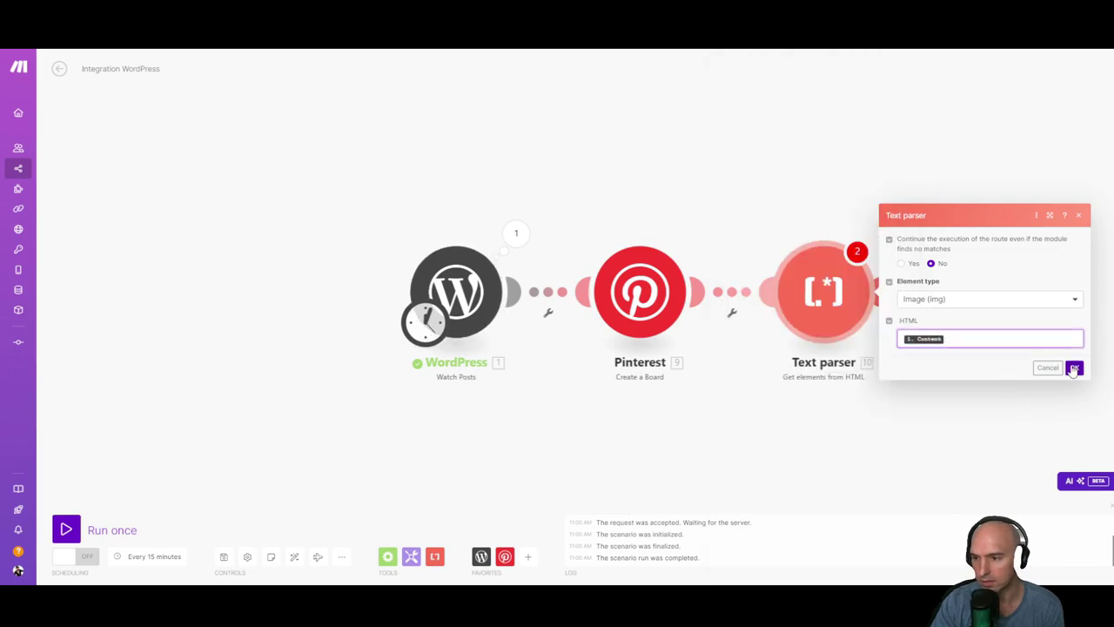
click(1074, 368)
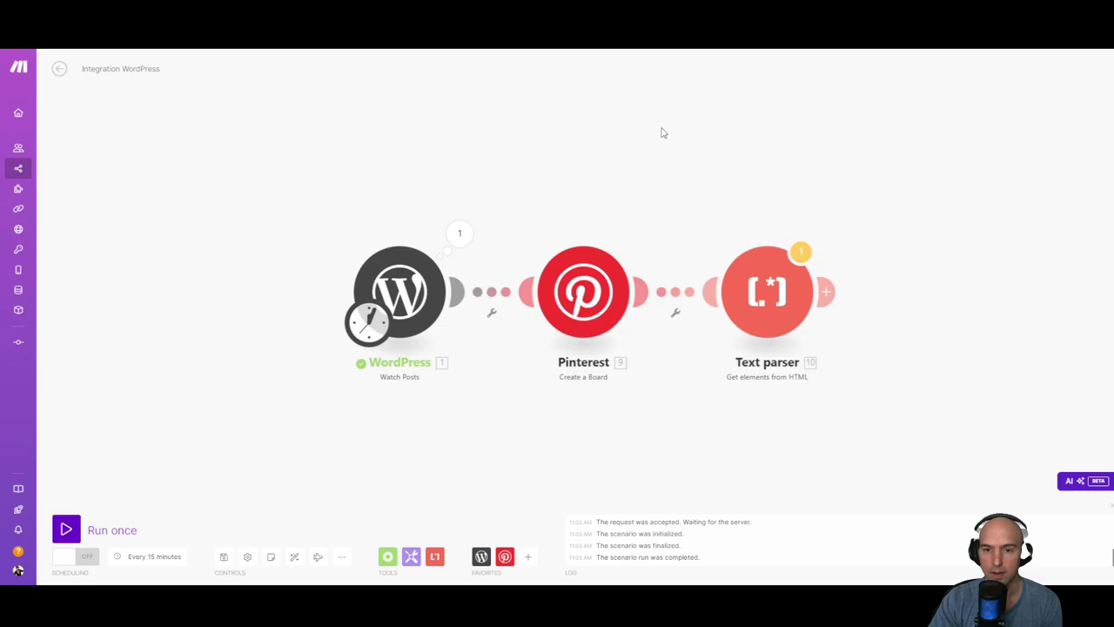
- Set the trigger to start from the Halloween lights review post
click(459, 233)
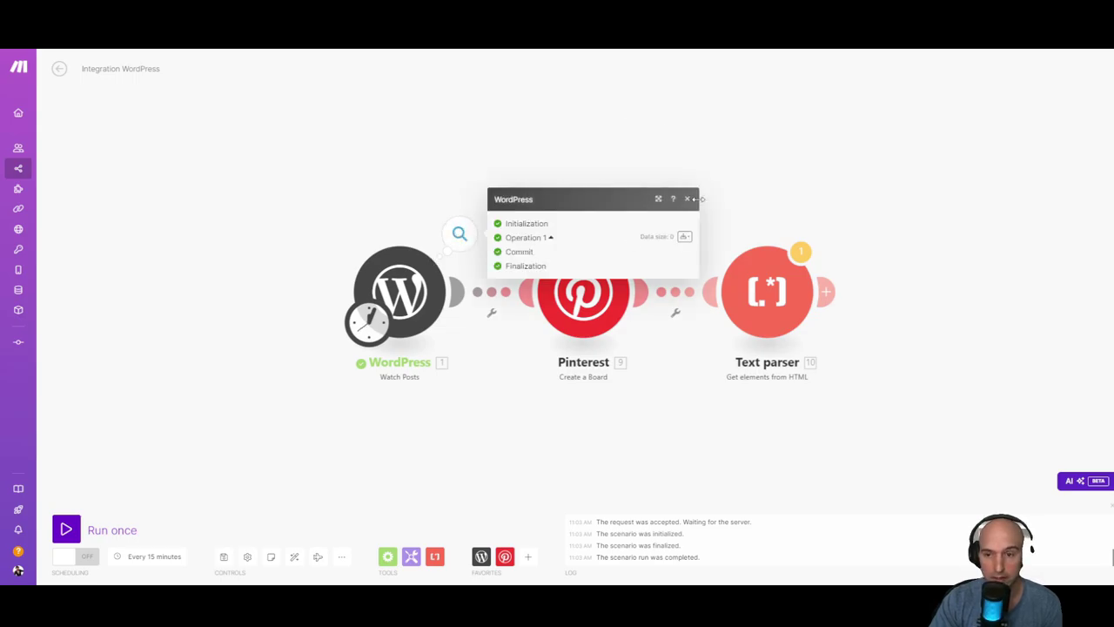
click(688, 198)
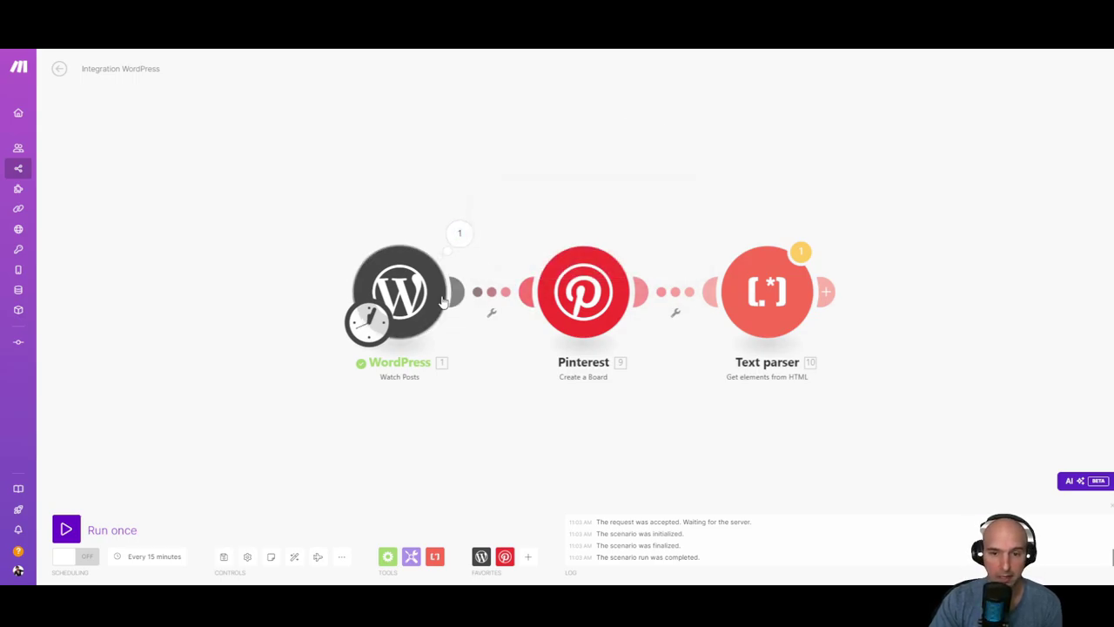
click(400, 291)
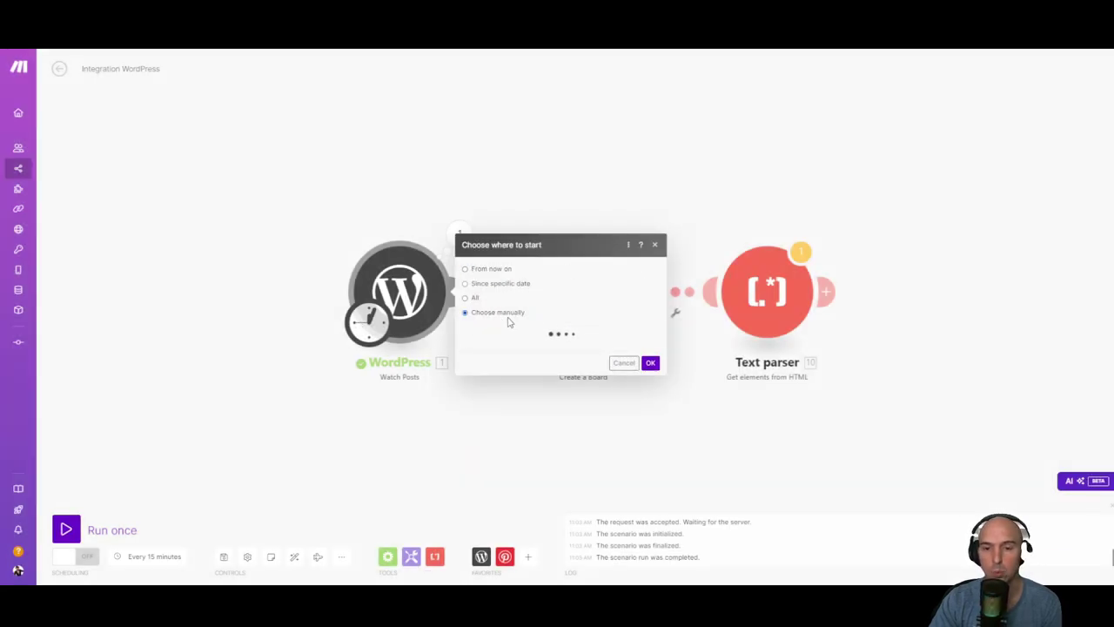
click(650, 362)
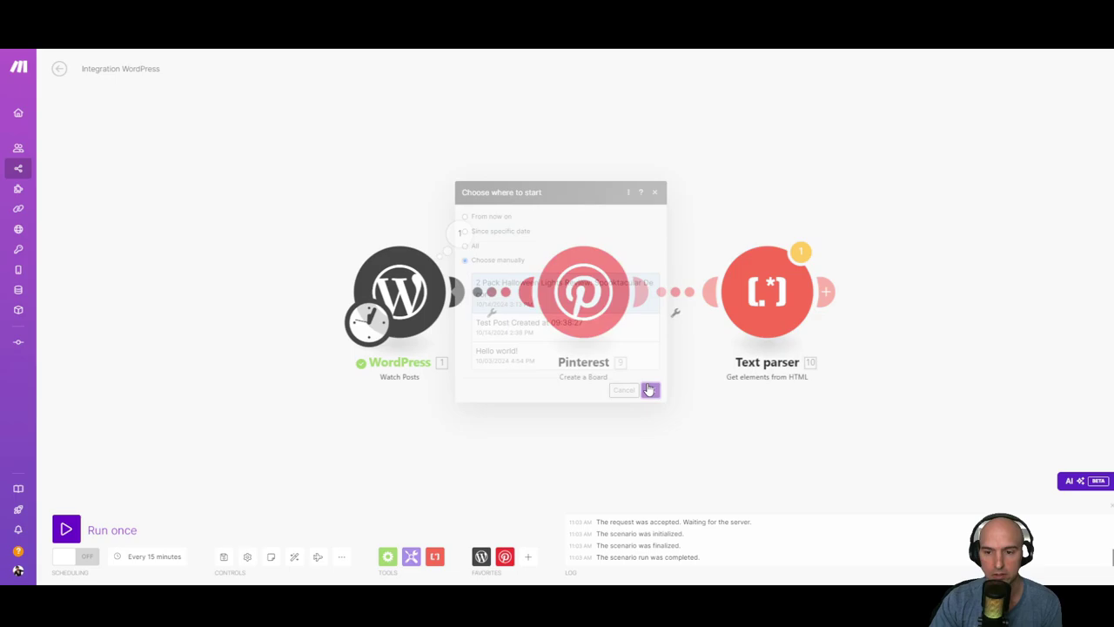
click(649, 390)
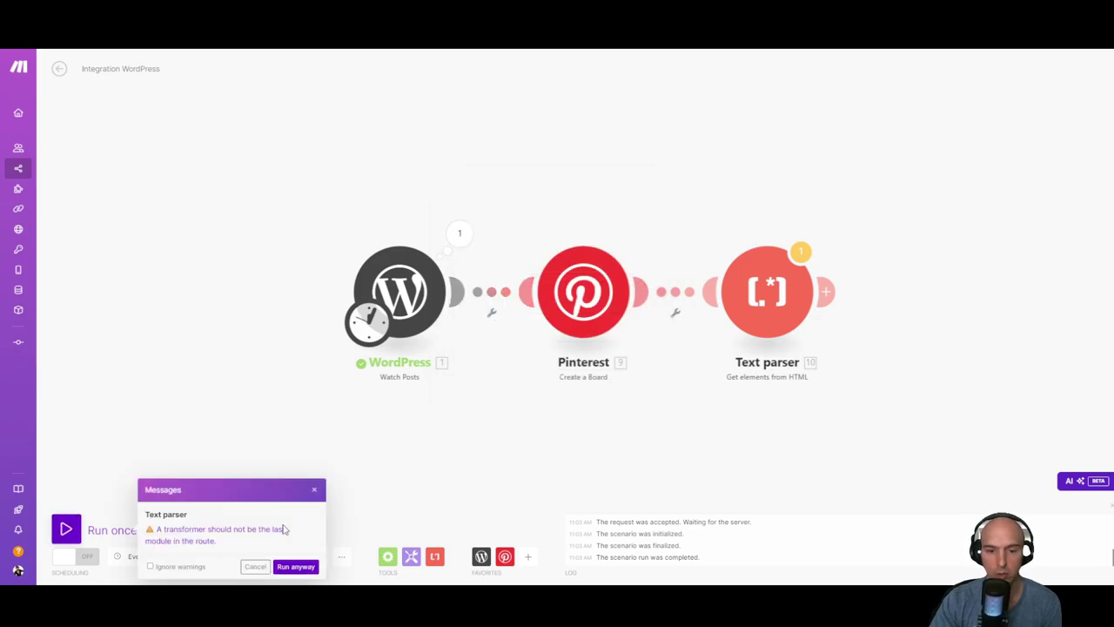
- Run the scenario anyway and check the Text parser's image-element output
click(295, 567)
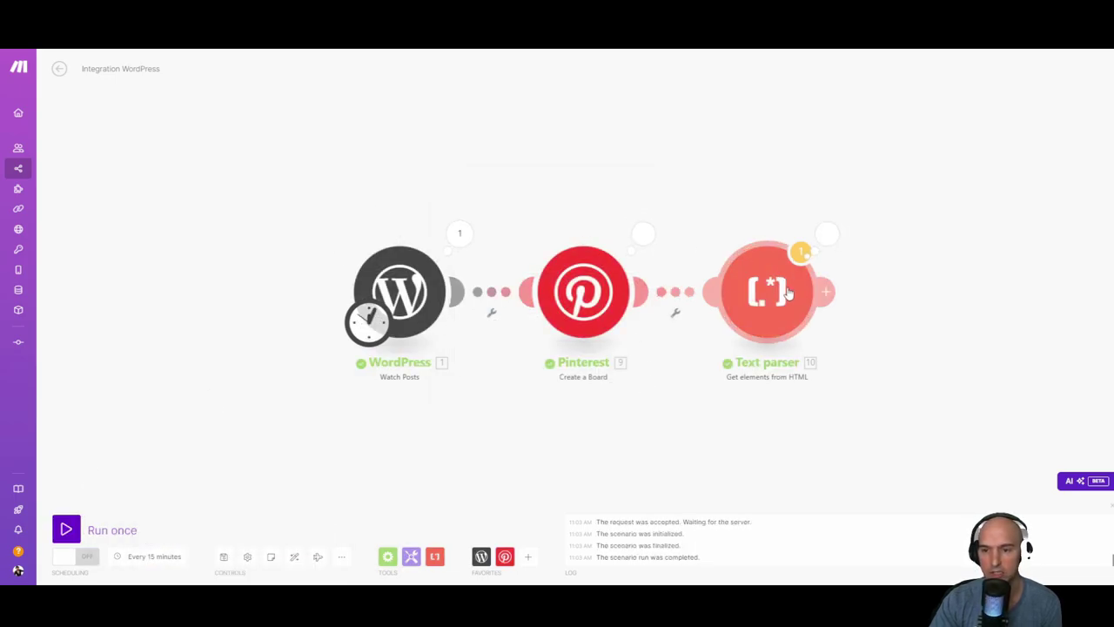
click(767, 291)
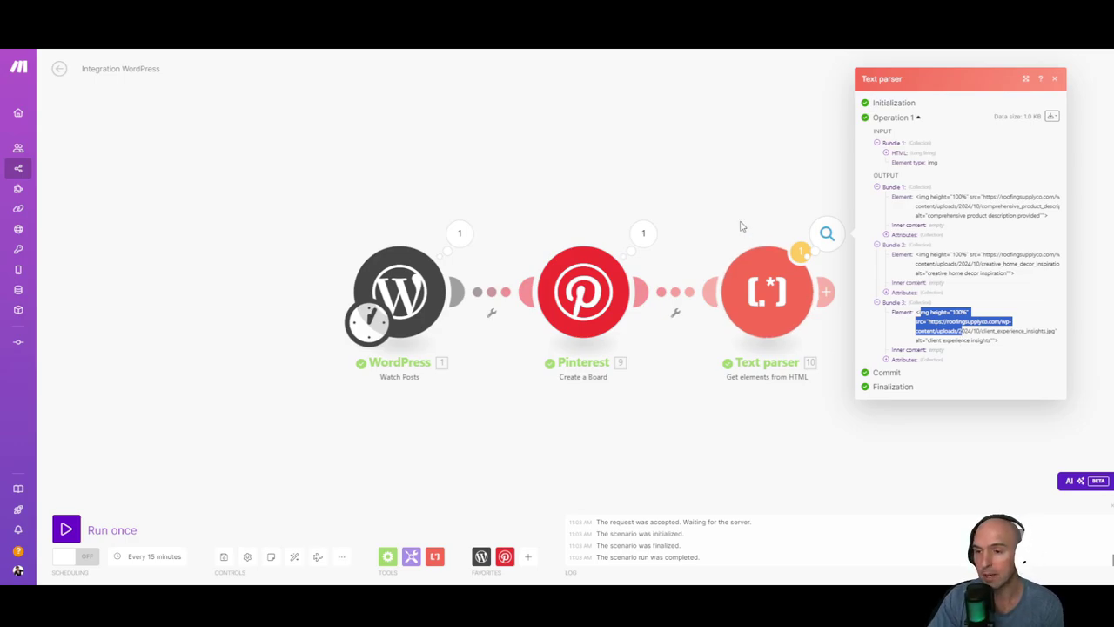
click(1054, 78)
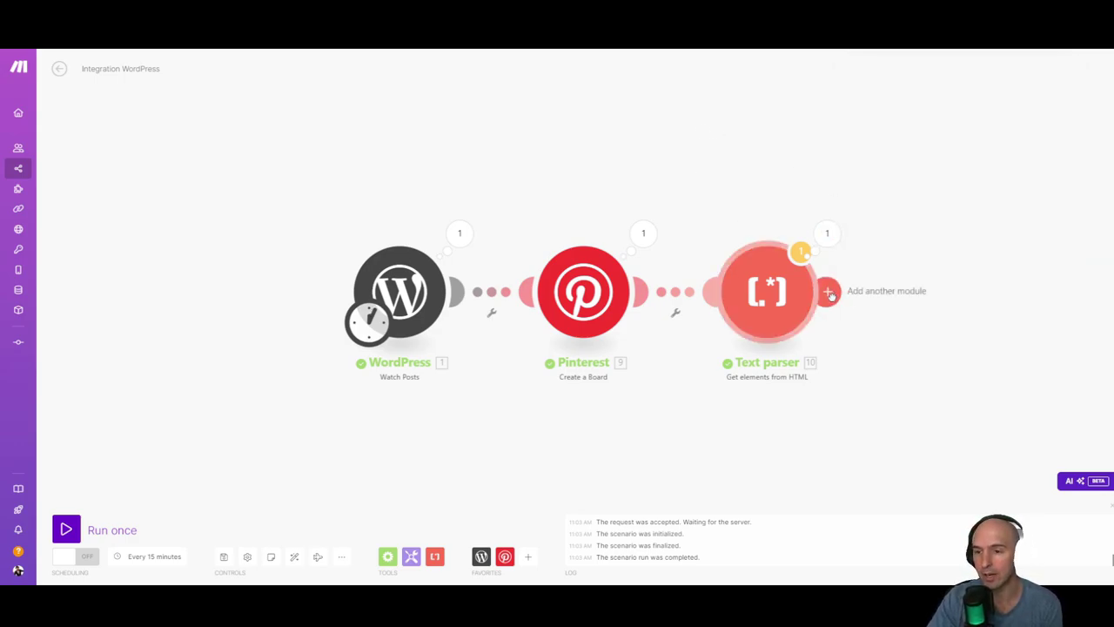
- Add a Flow Control Iterator after the Text parser, followed by a Pinterest module
click(826, 291)
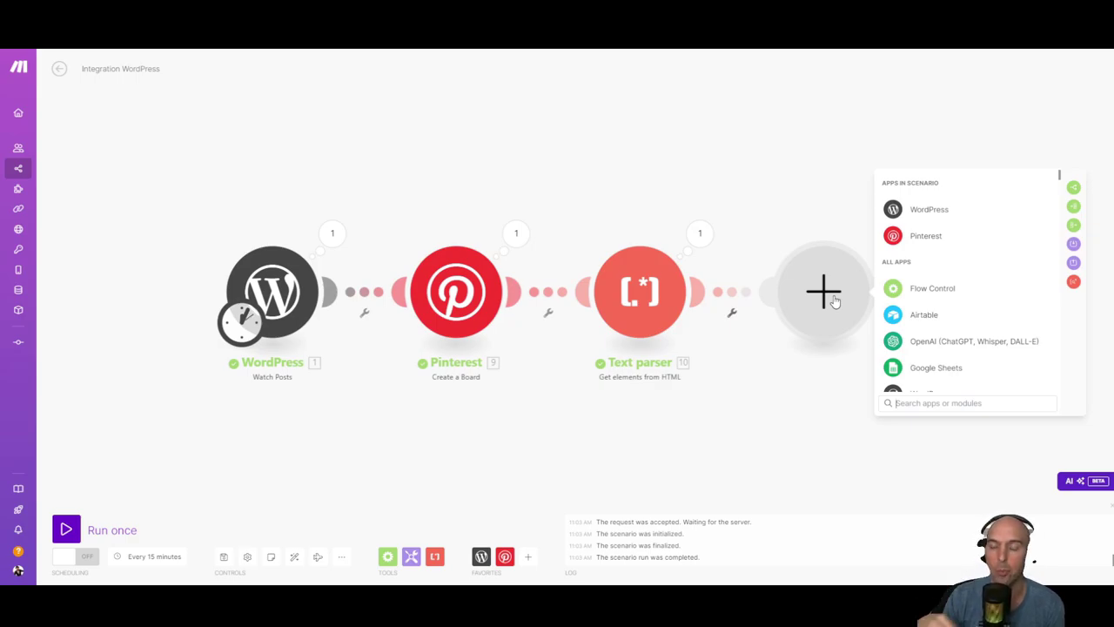
mouse_move(848, 298)
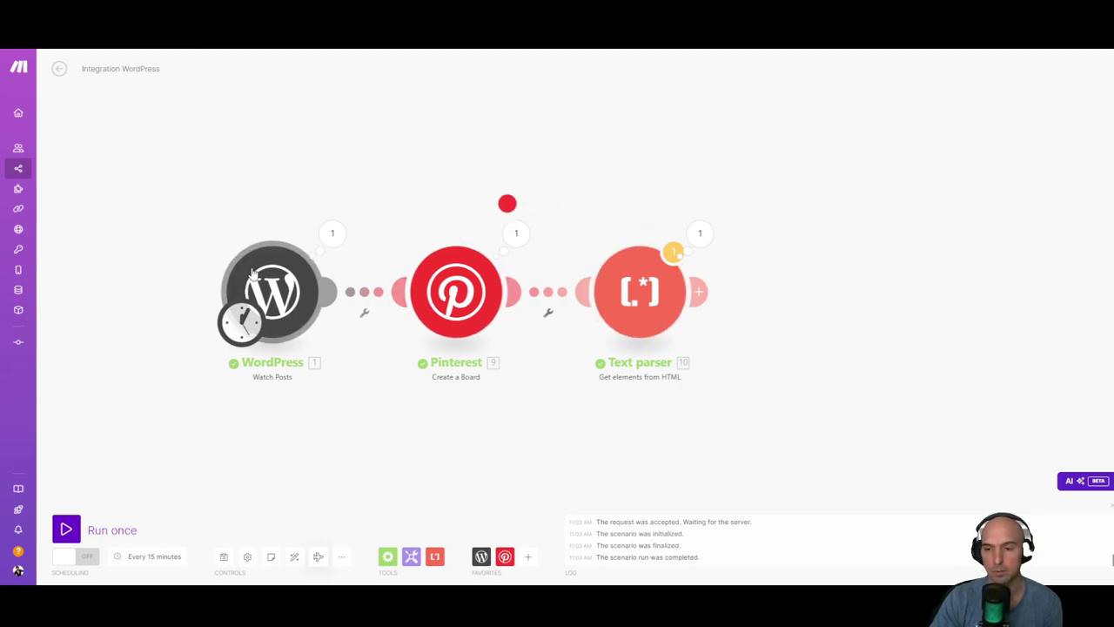
mouse_move(699, 291)
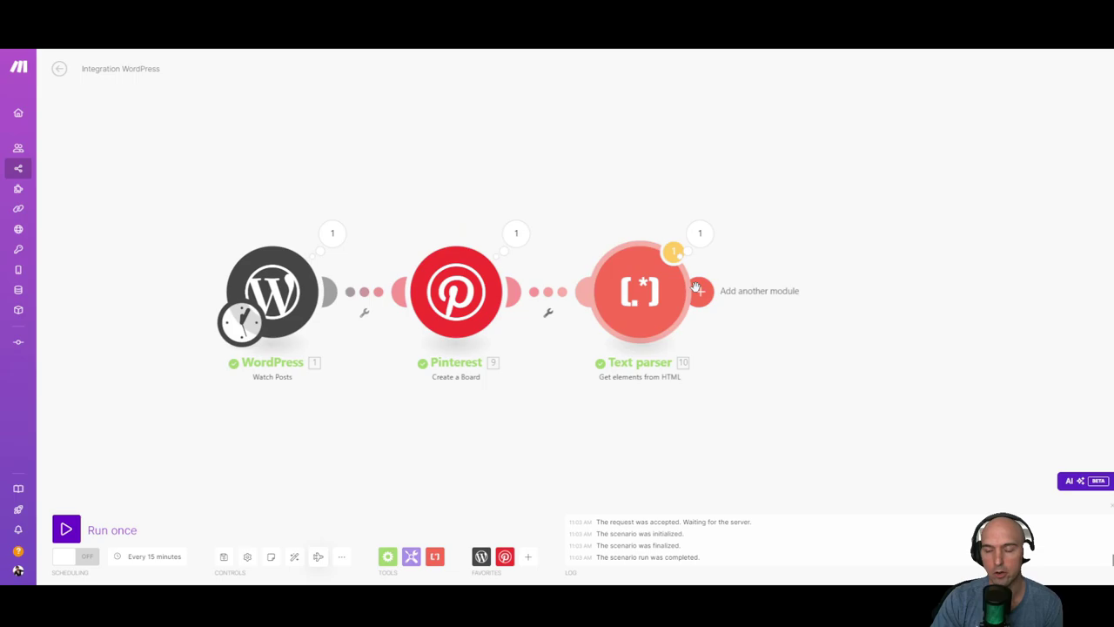
click(699, 291)
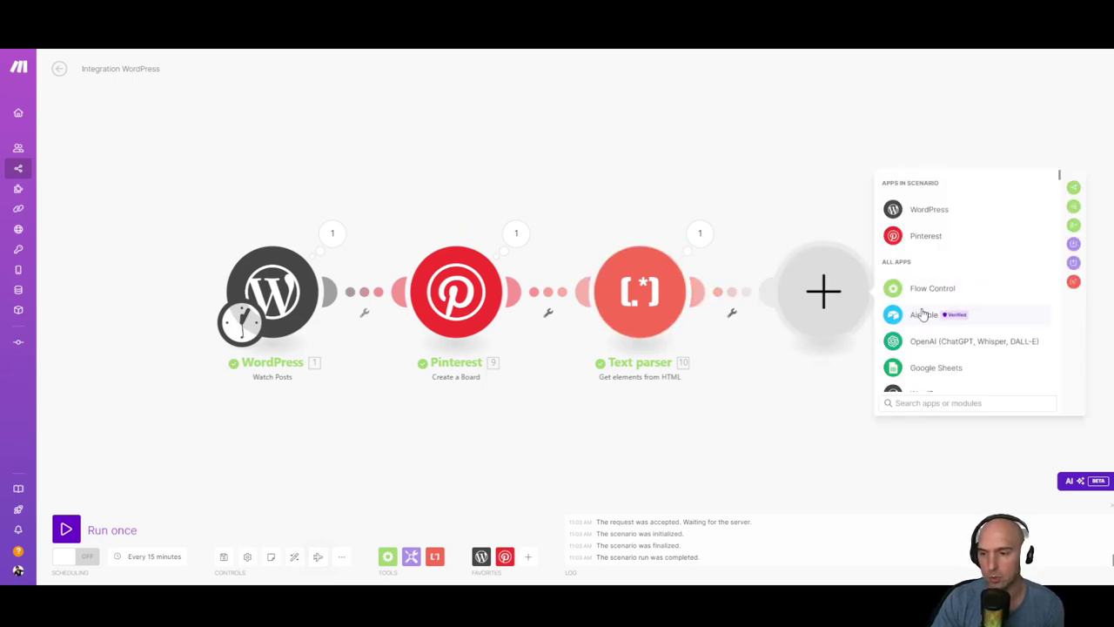
text(i)
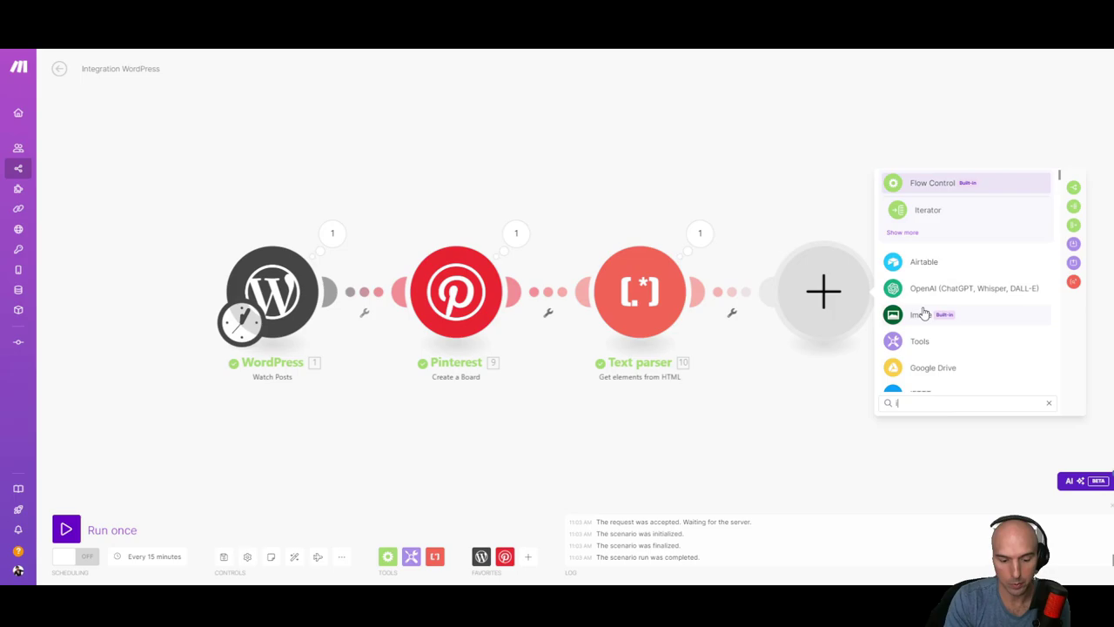
text(ter)
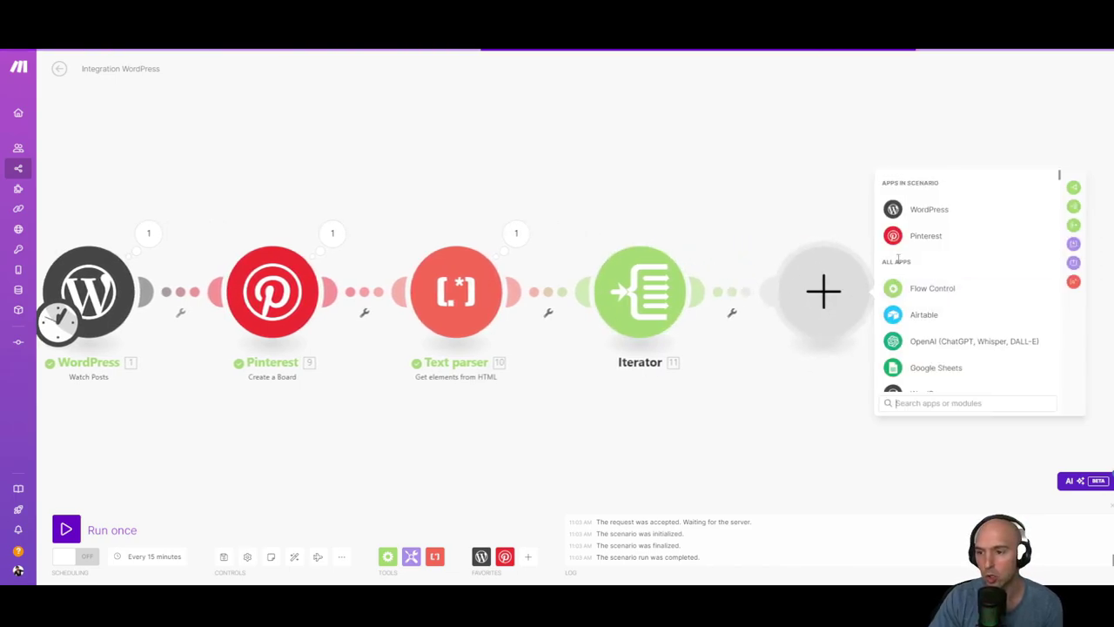
click(926, 235)
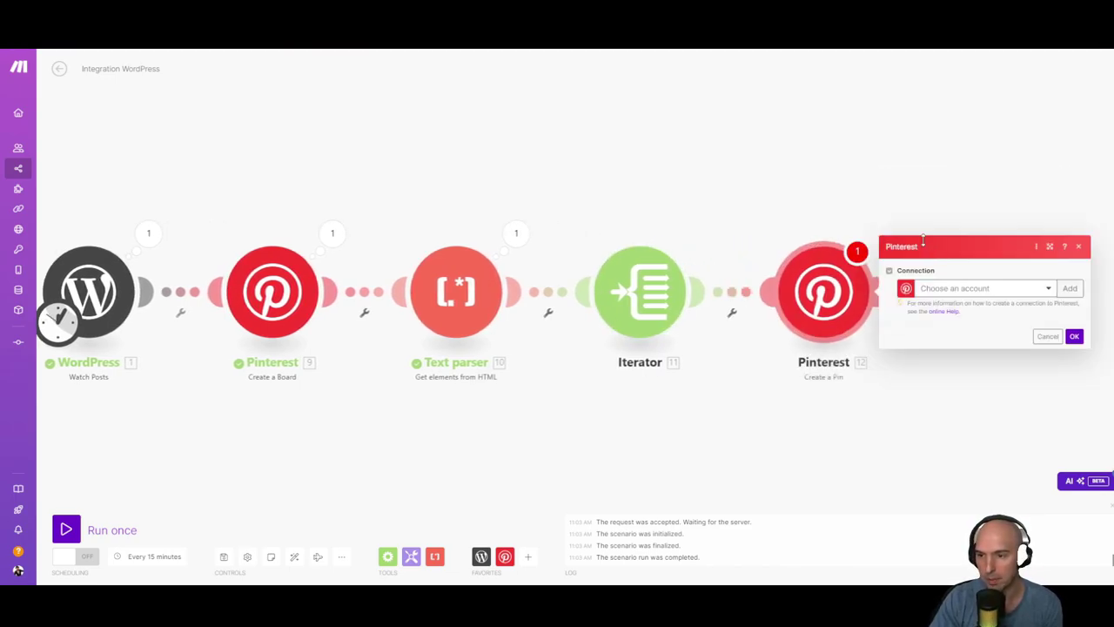
- Set Create a Pin to test1, Image URL 11.Value, board 9.ID, title 10.alt, link 1.Link
click(984, 288)
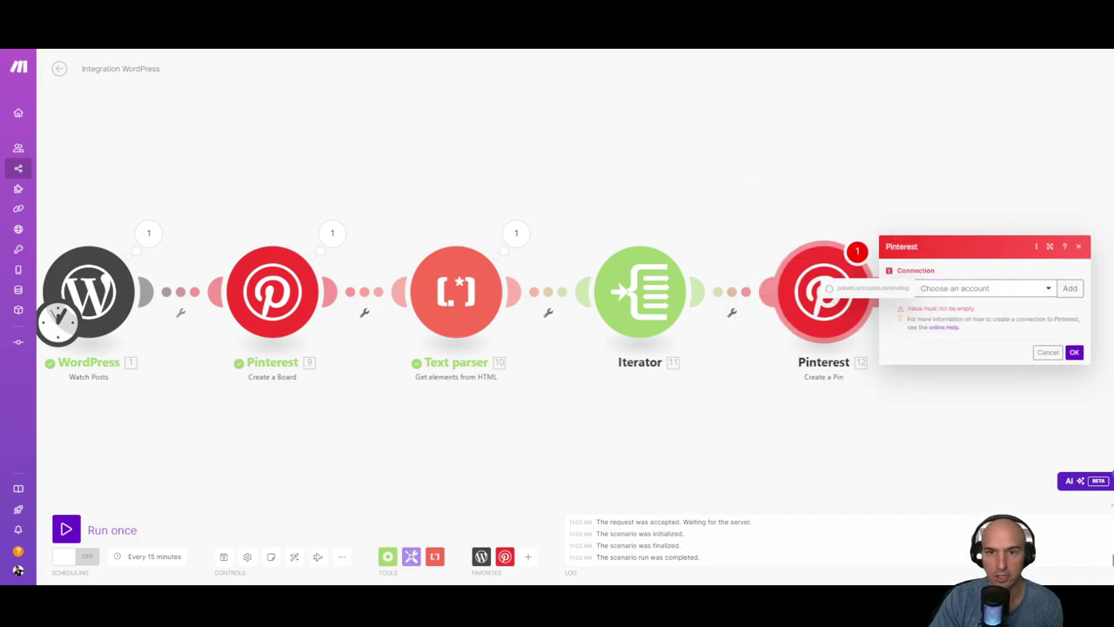
mouse_move(582, 150)
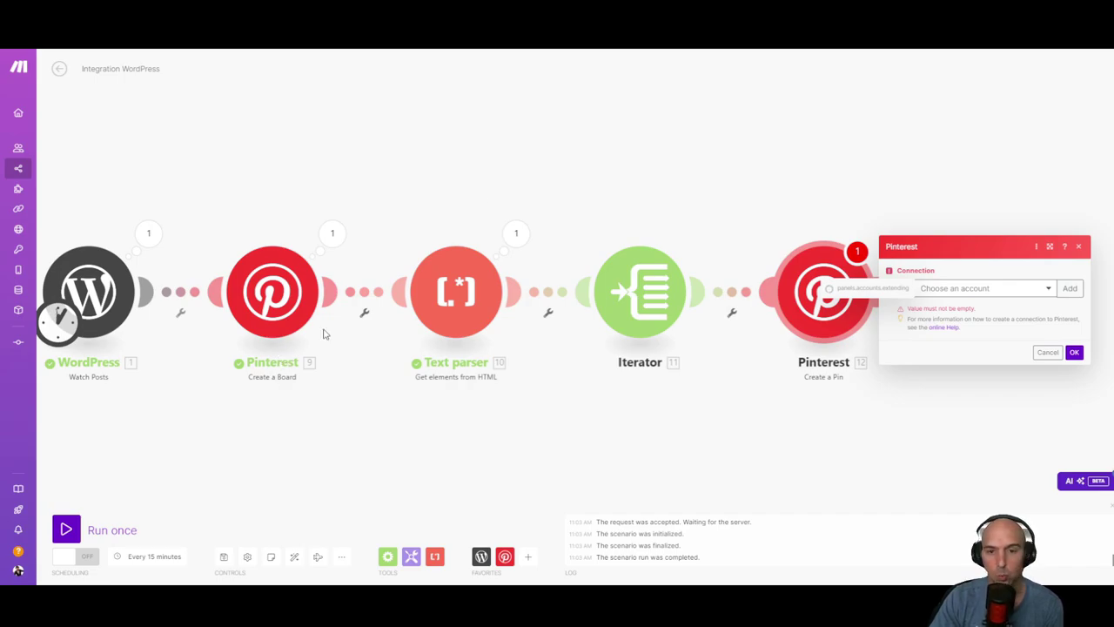
mouse_move(369, 286)
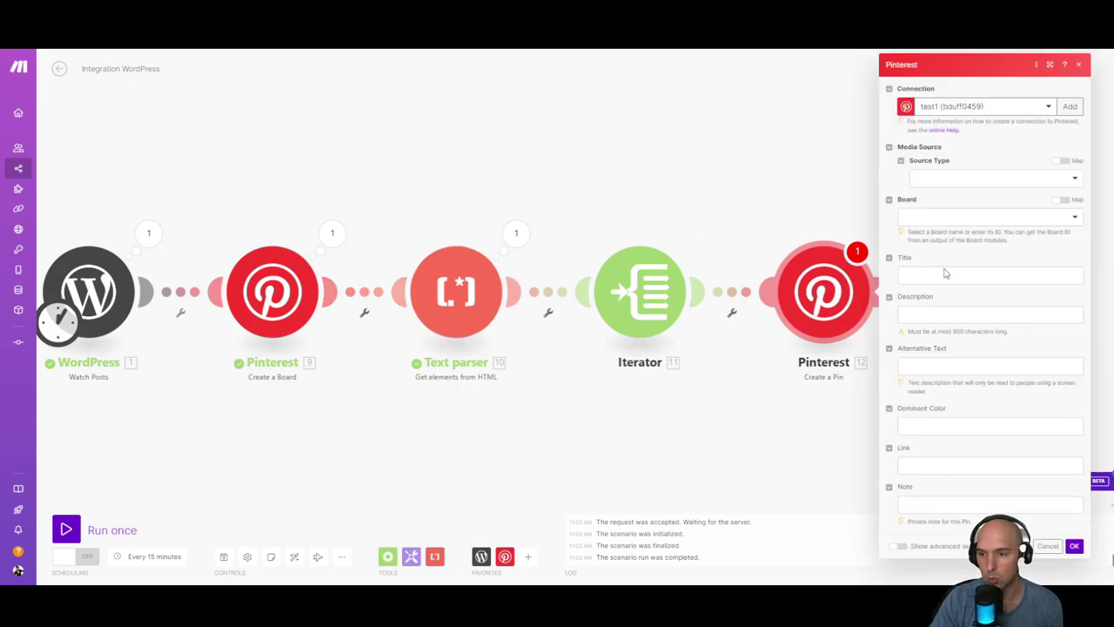
click(990, 177)
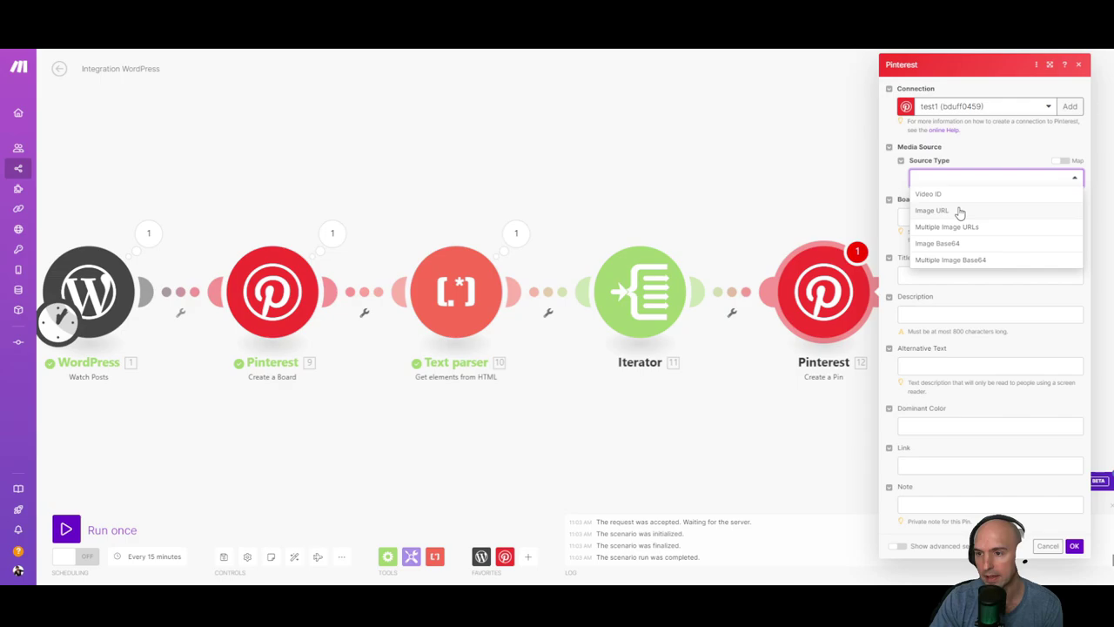
click(931, 209)
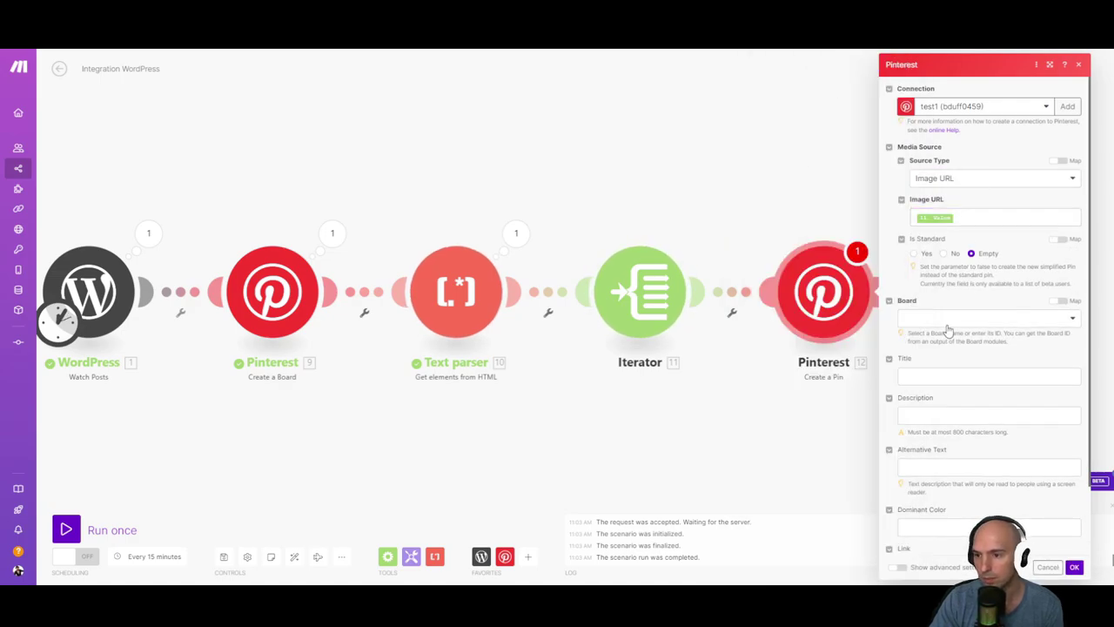
click(1071, 300)
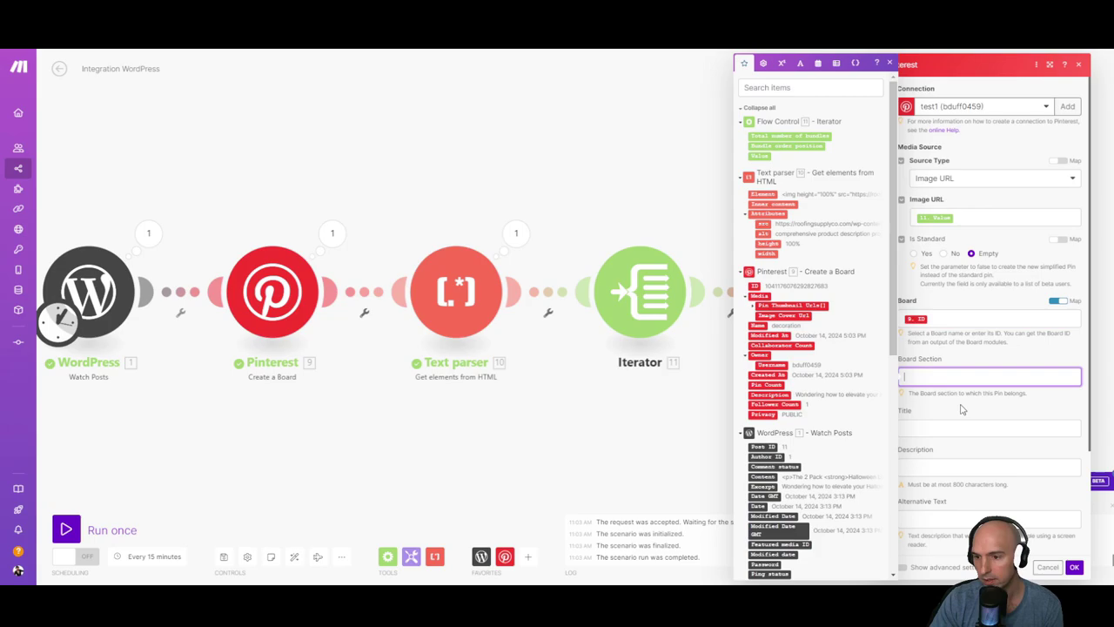
scroll(down, 3)
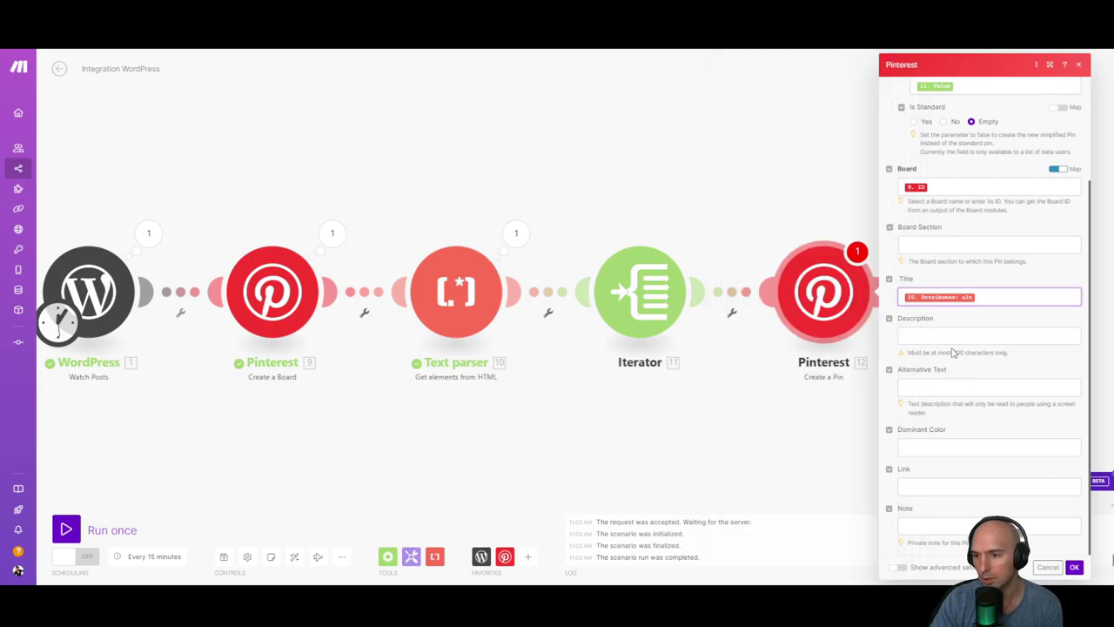
click(988, 387)
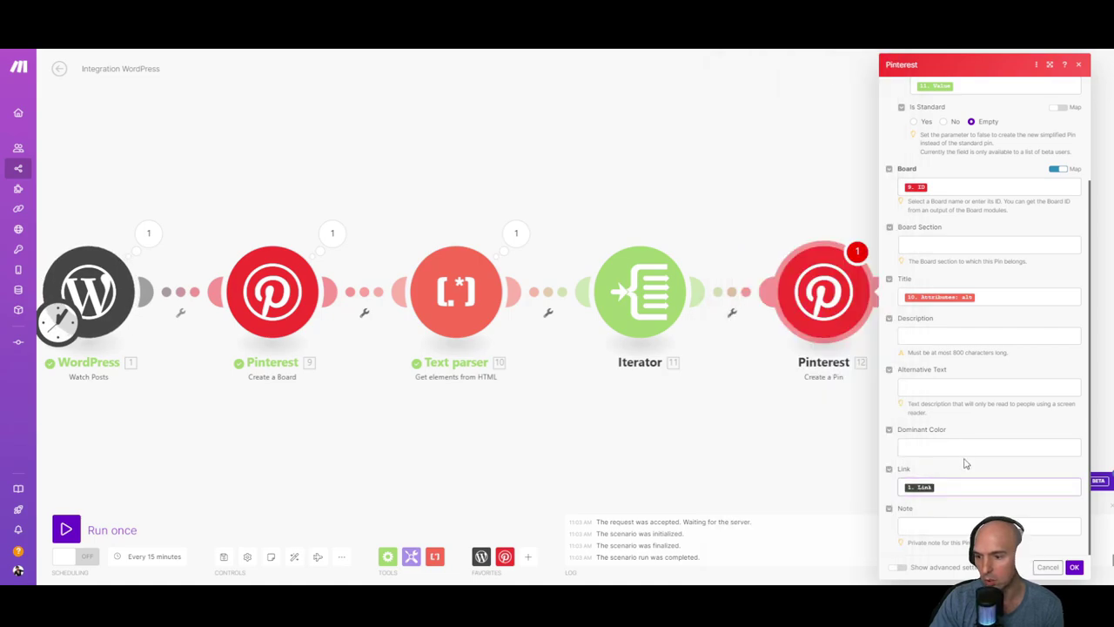
click(1073, 566)
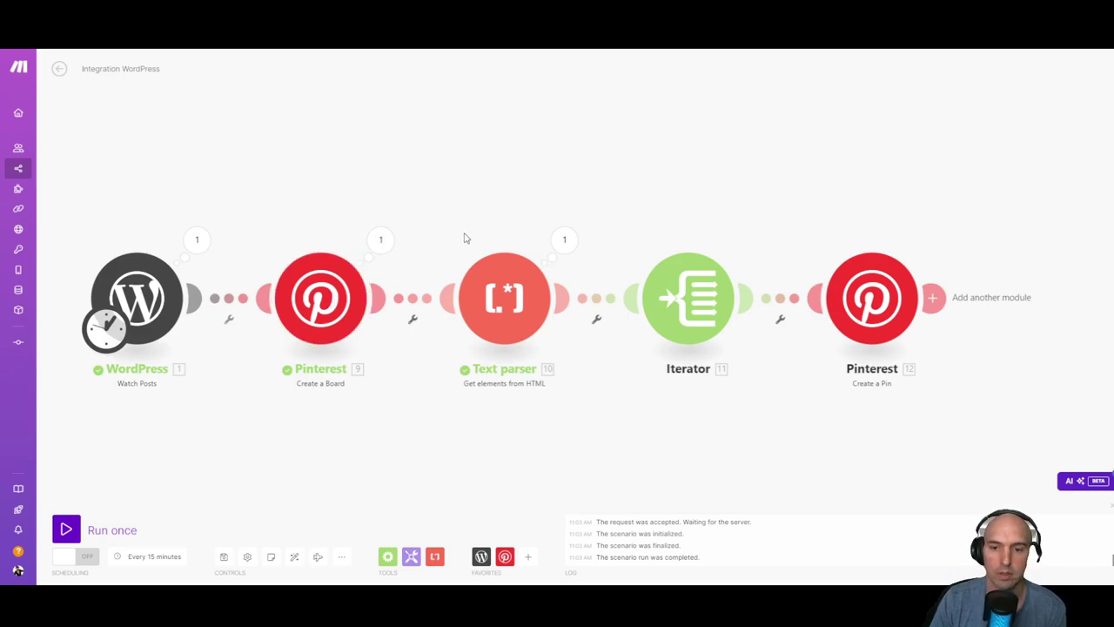
mouse_move(487, 297)
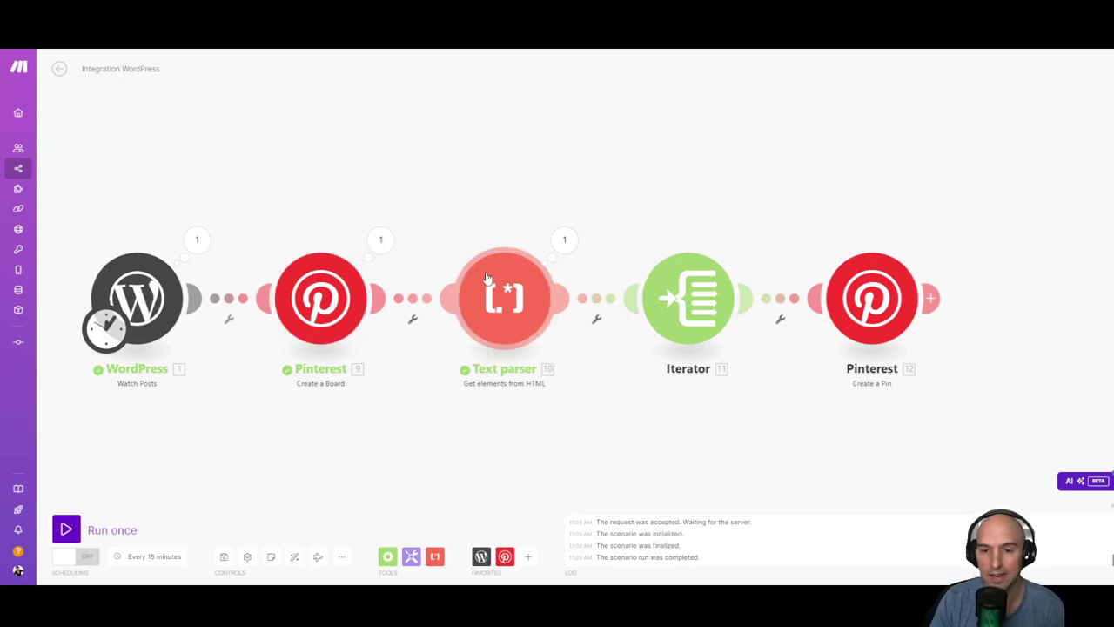
mouse_move(687, 298)
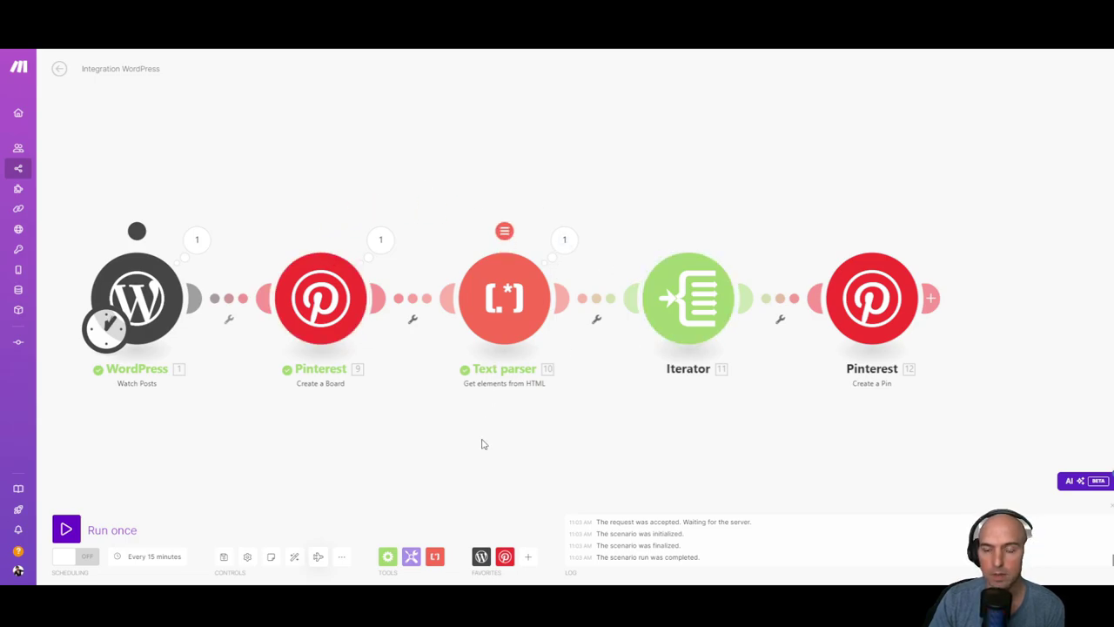
mouse_move(713, 300)
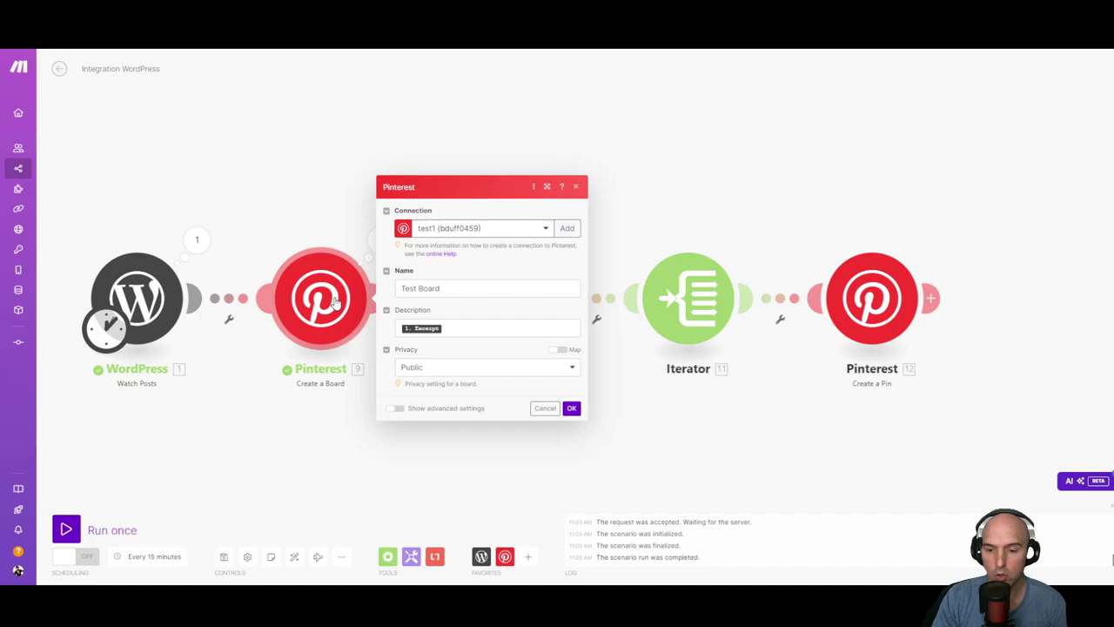
mouse_move(310, 294)
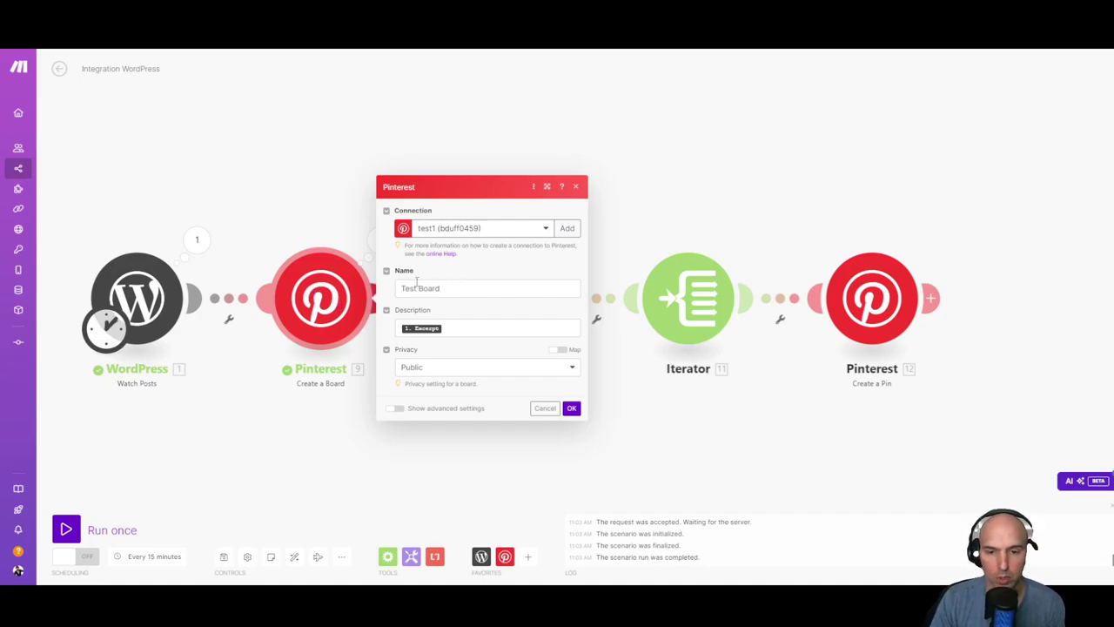
click(571, 407)
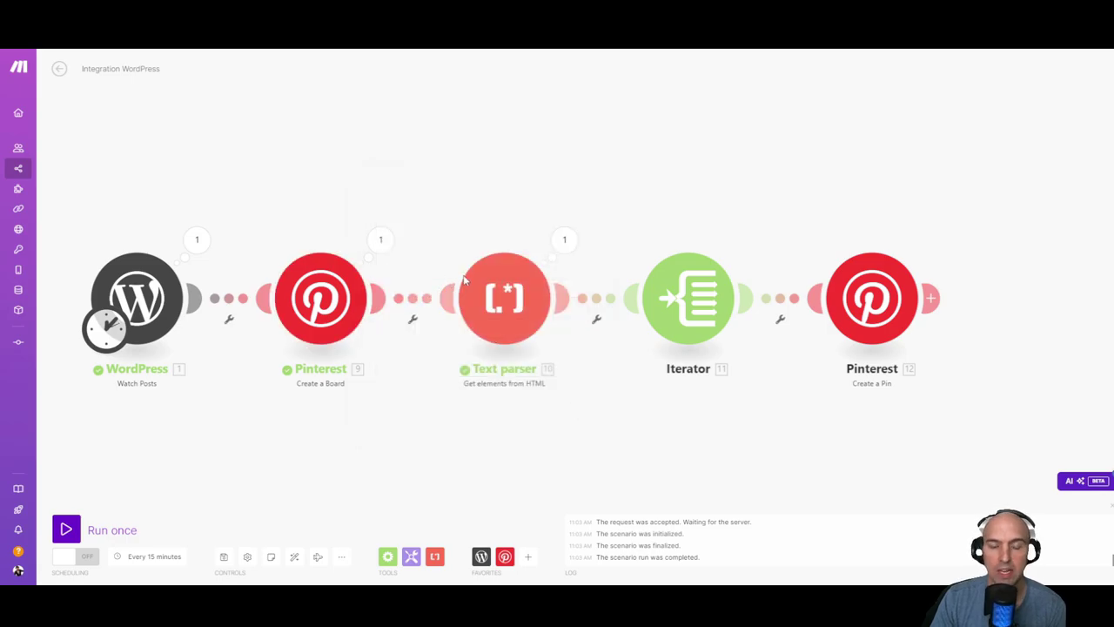
mouse_move(380, 240)
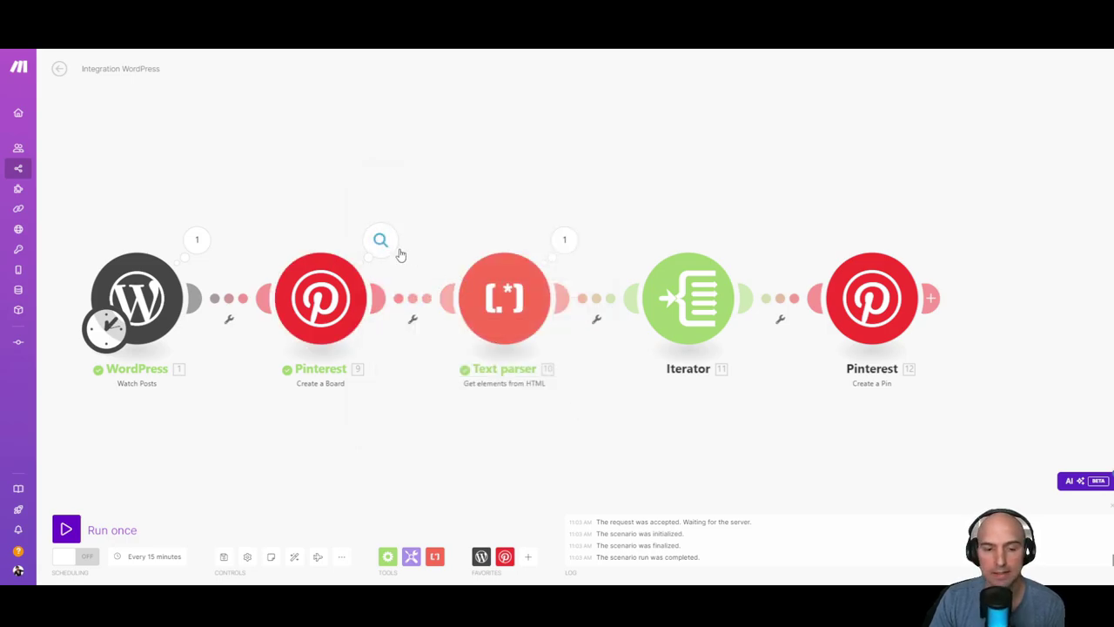
- Start the WordPress trigger from the Halloween lights review post and run the scenario once
right_click(136, 298)
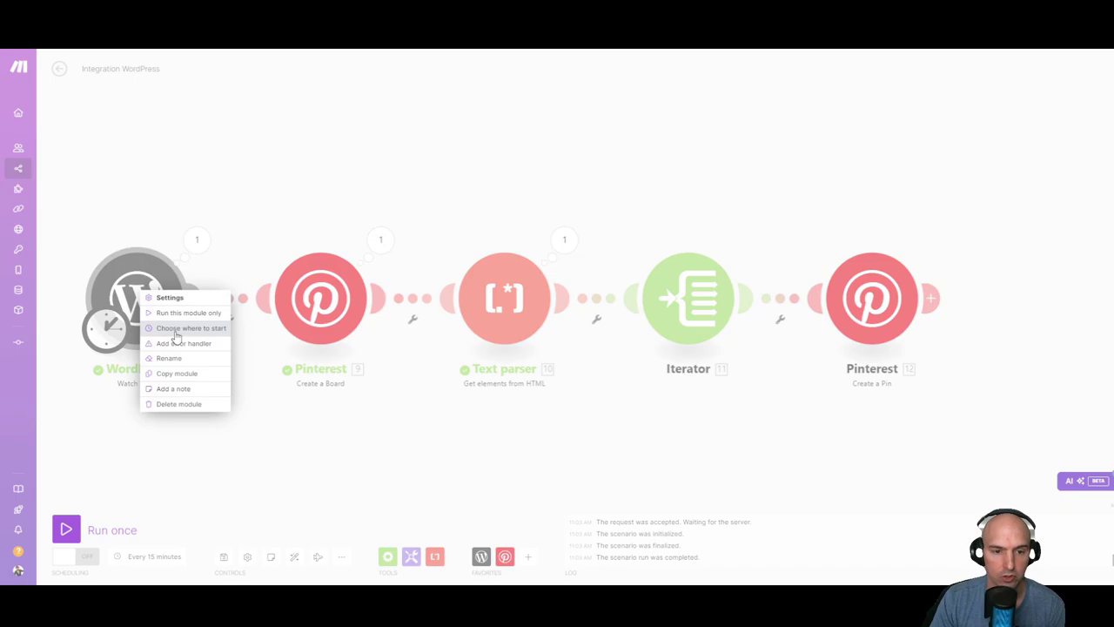
click(190, 328)
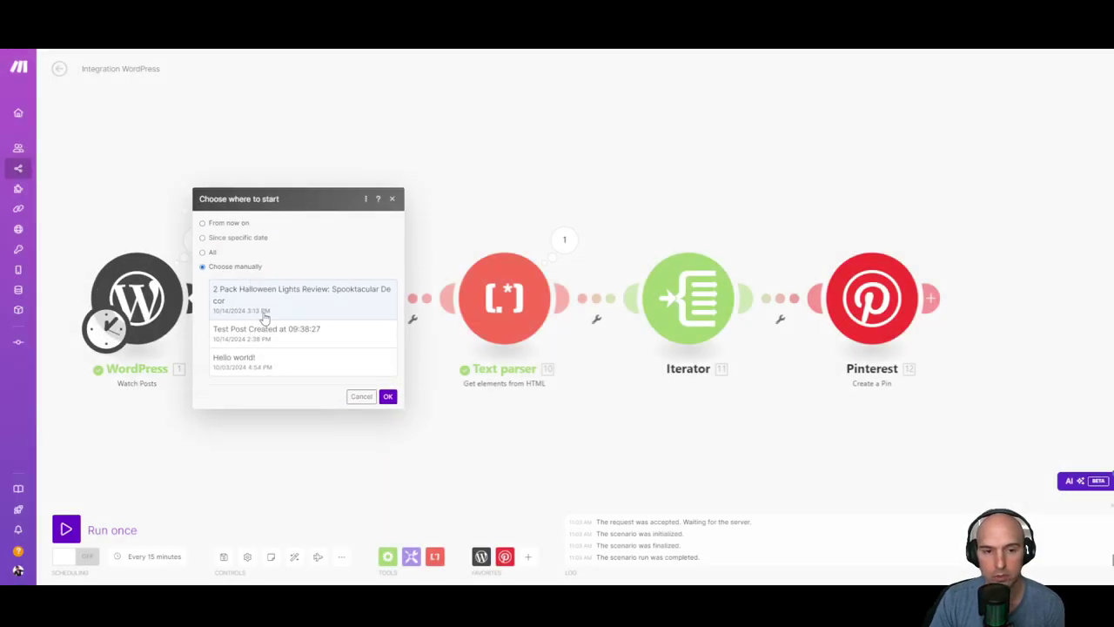
click(387, 396)
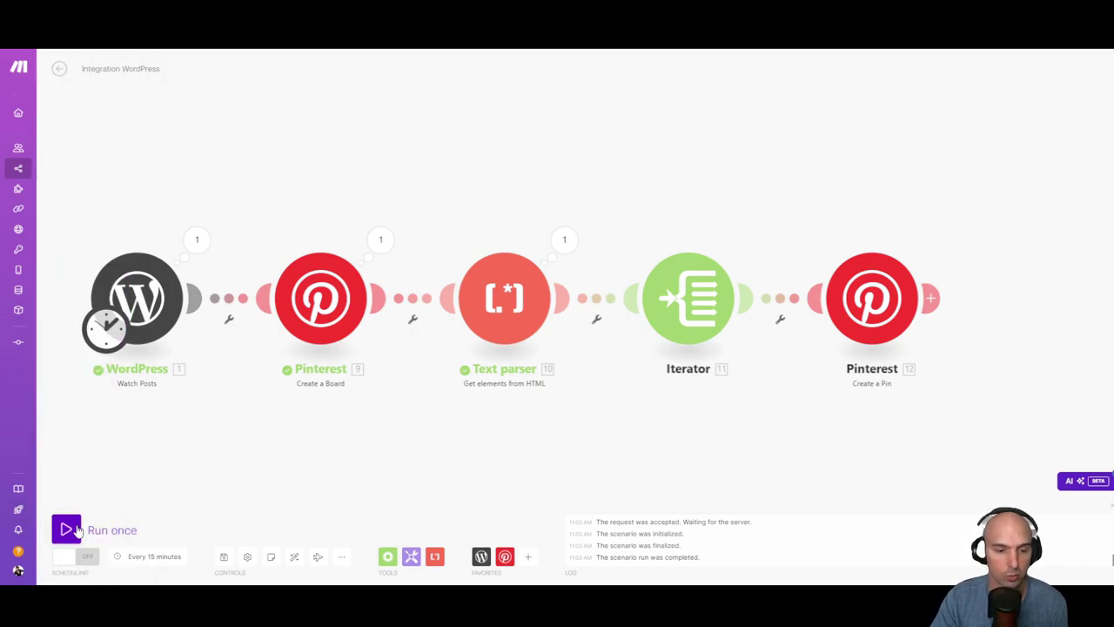
click(67, 529)
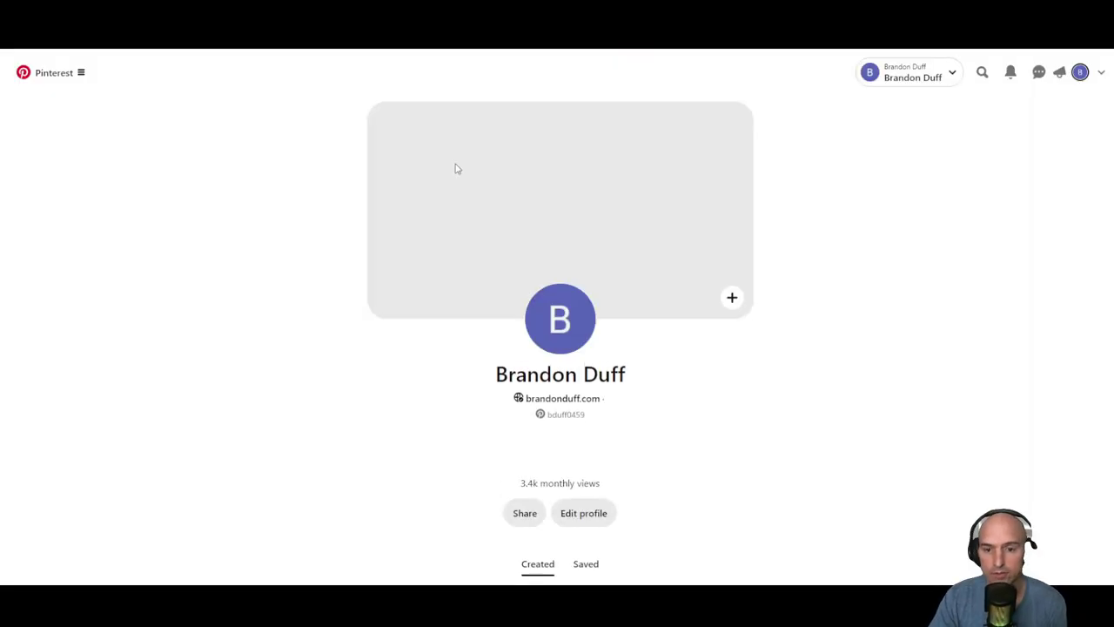
- Scroll the Pinterest profile down to the created Halloween lights pins
scroll(down, 3)
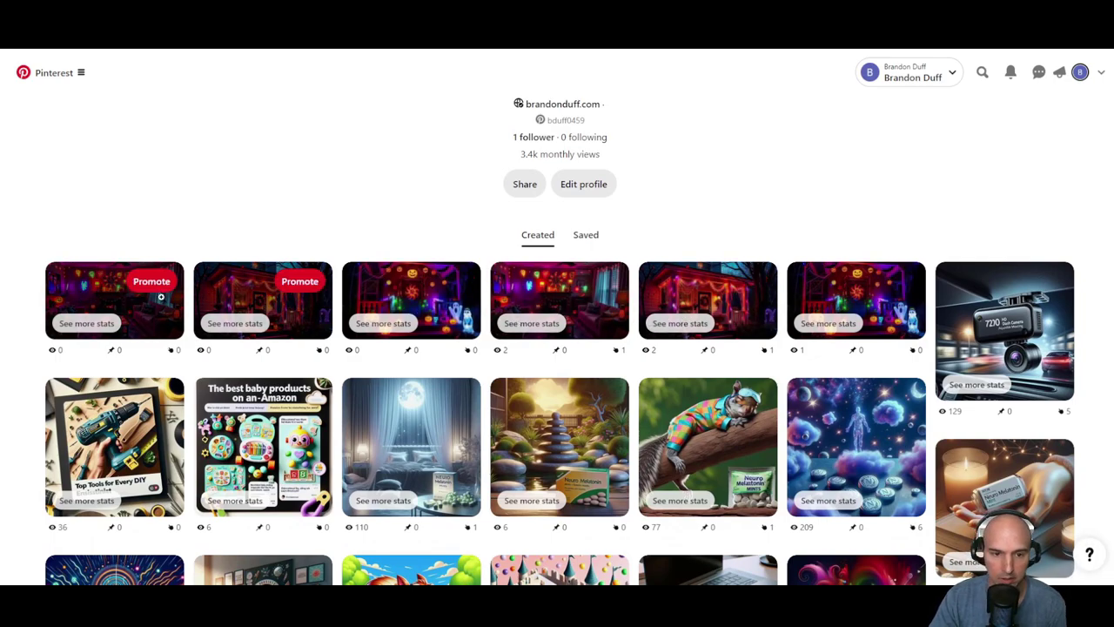
mouse_move(518, 204)
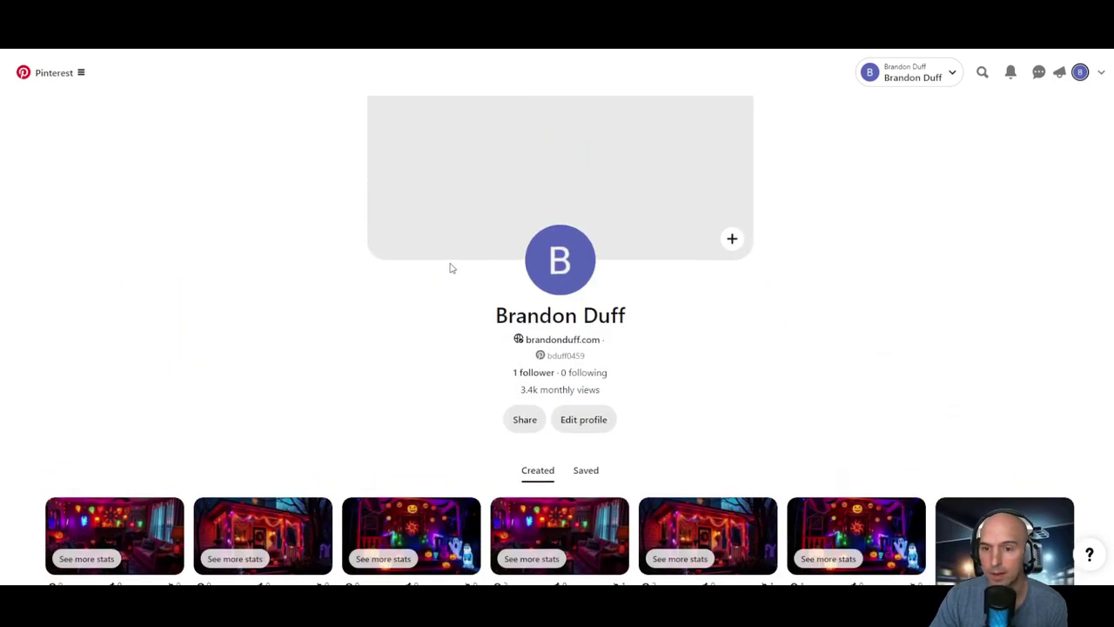
mouse_move(468, 162)
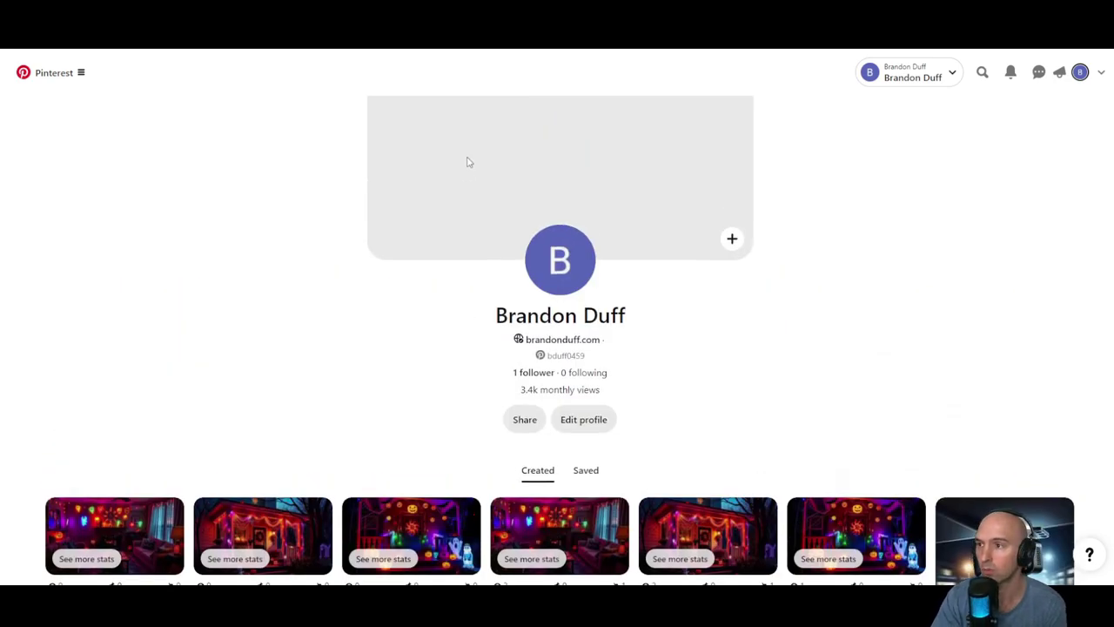